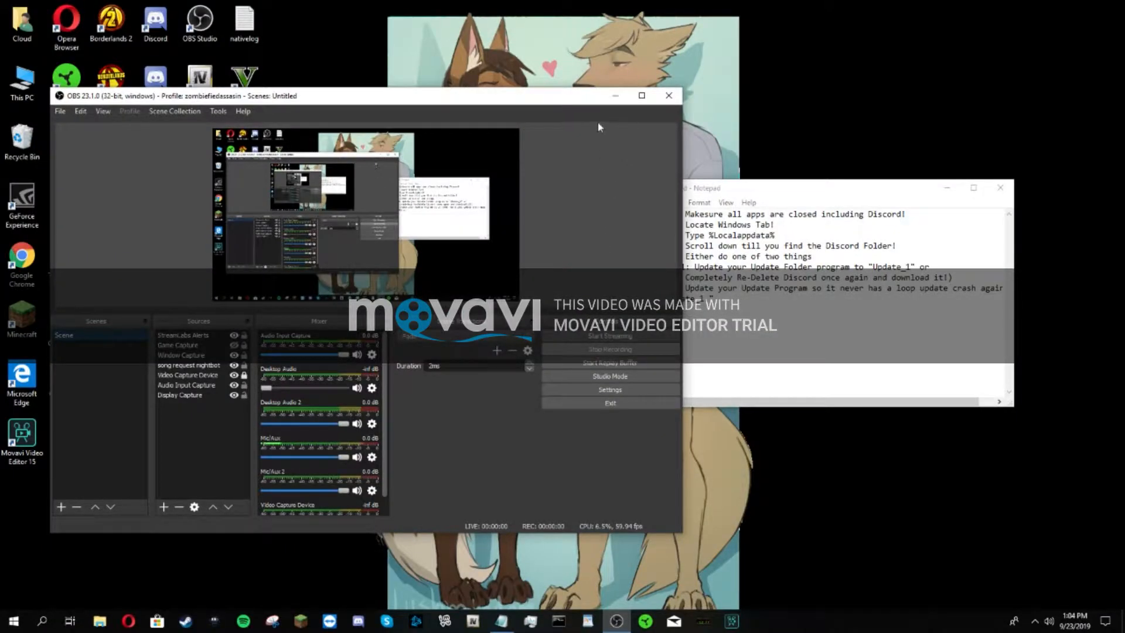
Step: Minimize the OBS recording window so the Notepad Discord fix steps are visible
left_click(669, 95)
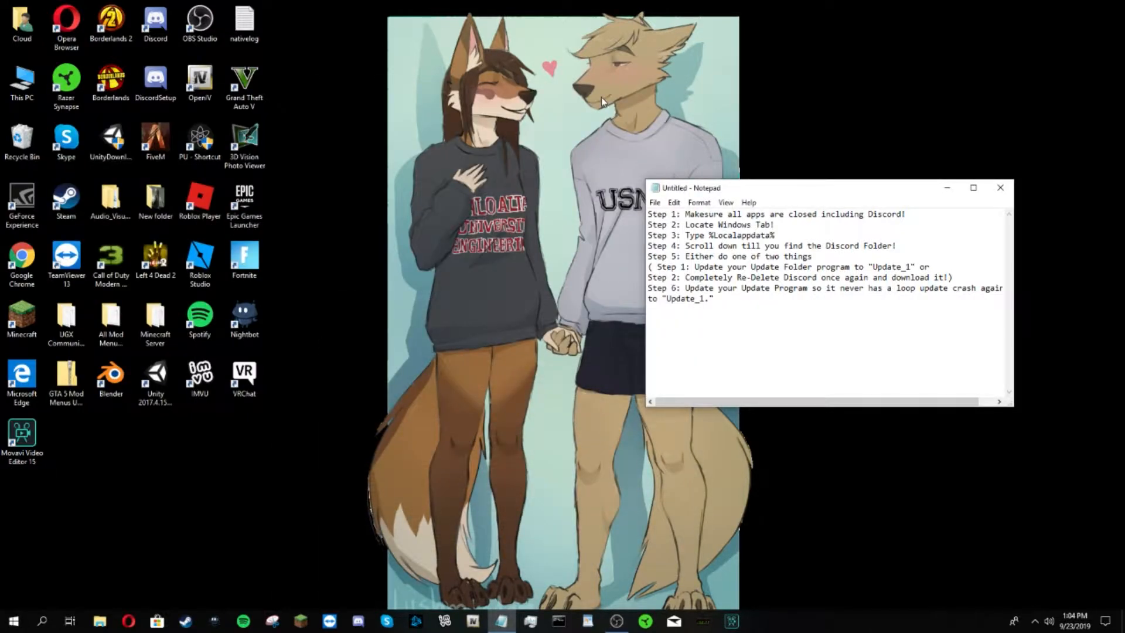
mouse_move(894, 172)
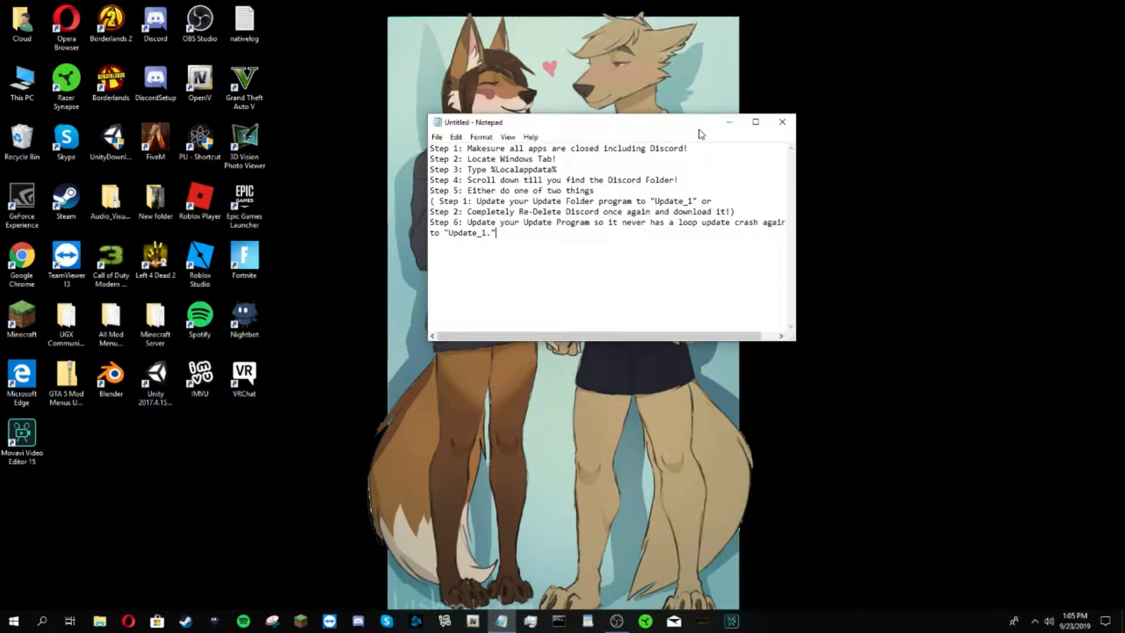
mouse_move(766, 125)
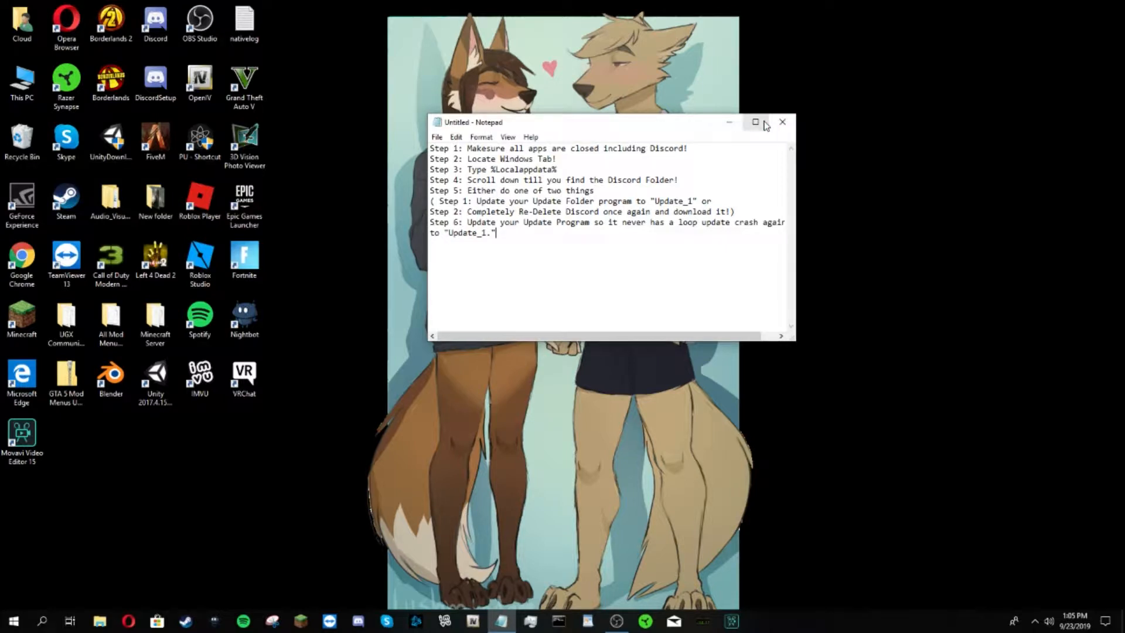
left_click(755, 121)
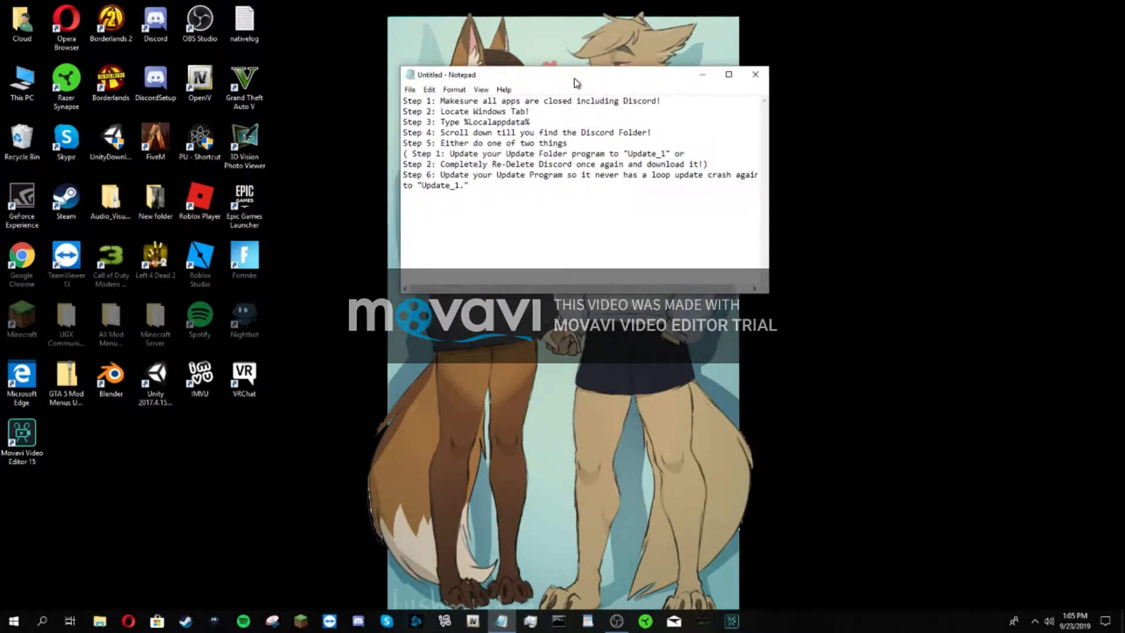
left_click_drag(574, 74, 546, 86)
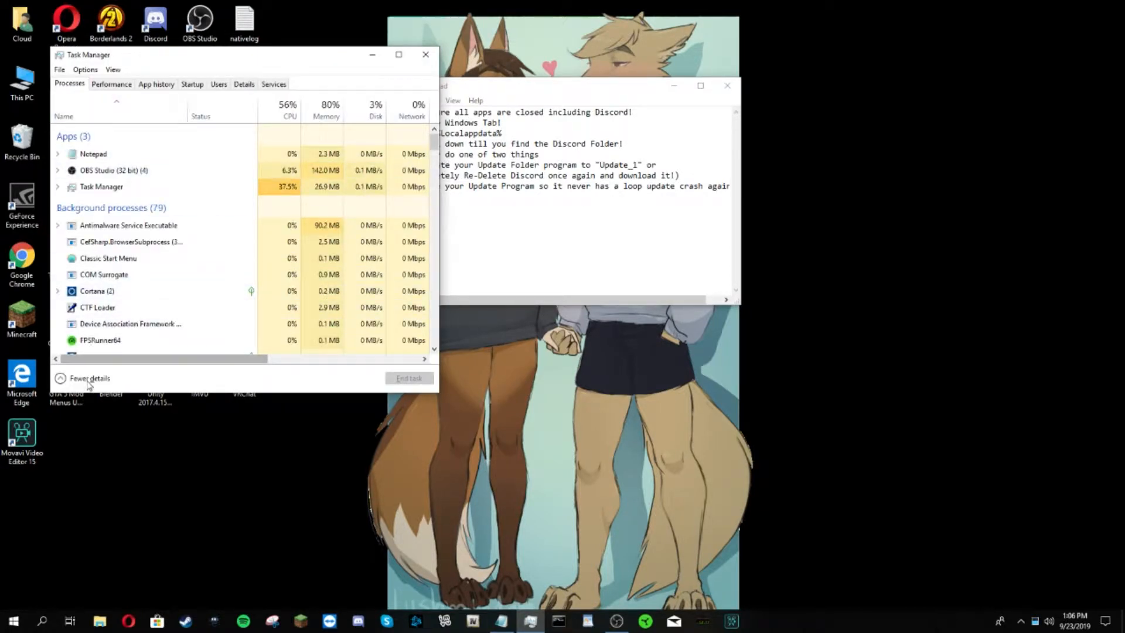
left_click(89, 378)
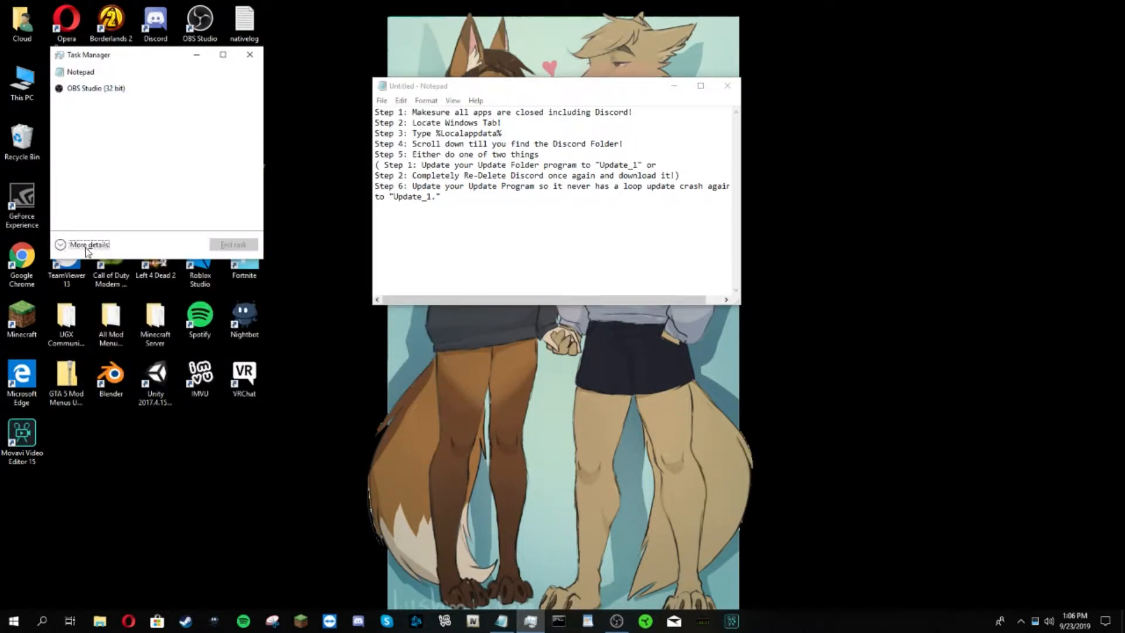
left_click(89, 245)
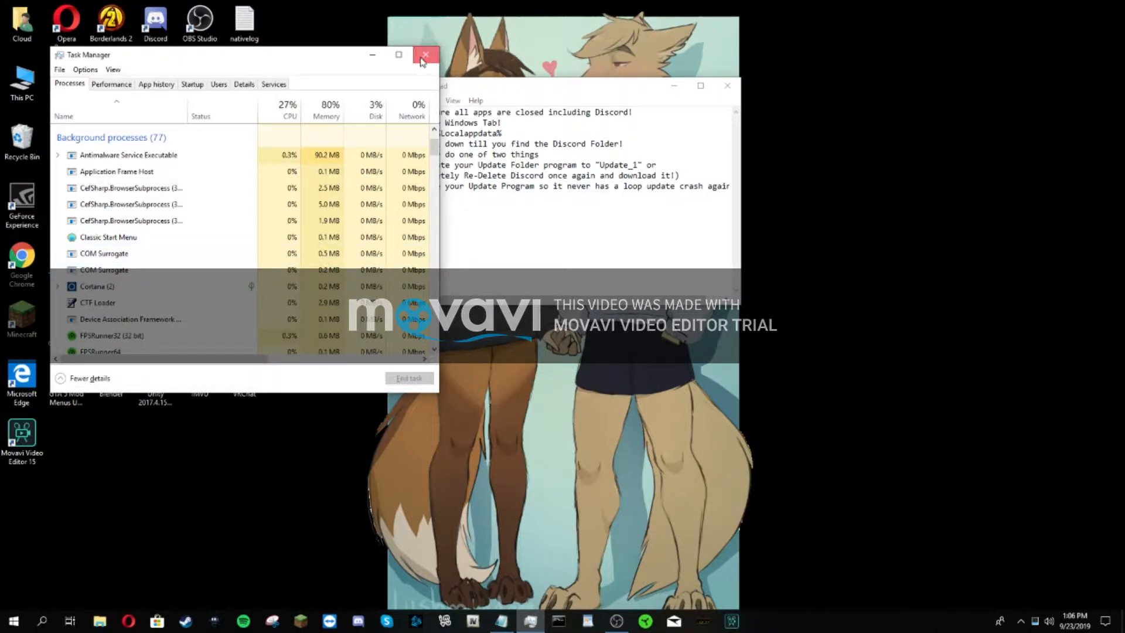
left_click(425, 53)
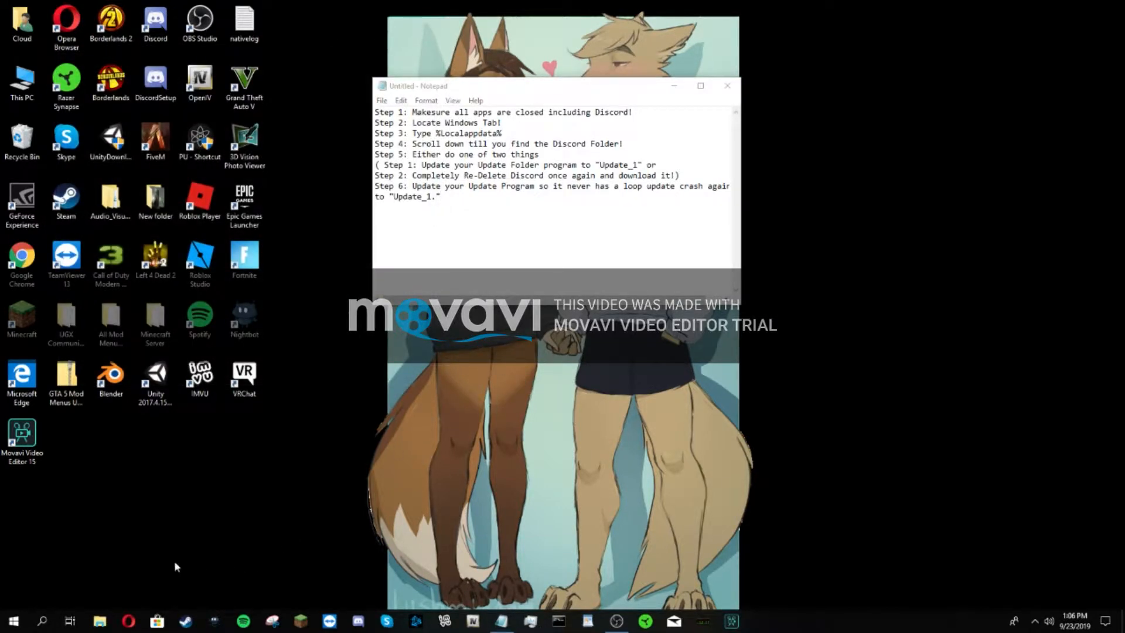
Step: Search %localappdata% from the Start Menu to open the AppData Local folder
left_click(16, 618)
type("%localappdata")
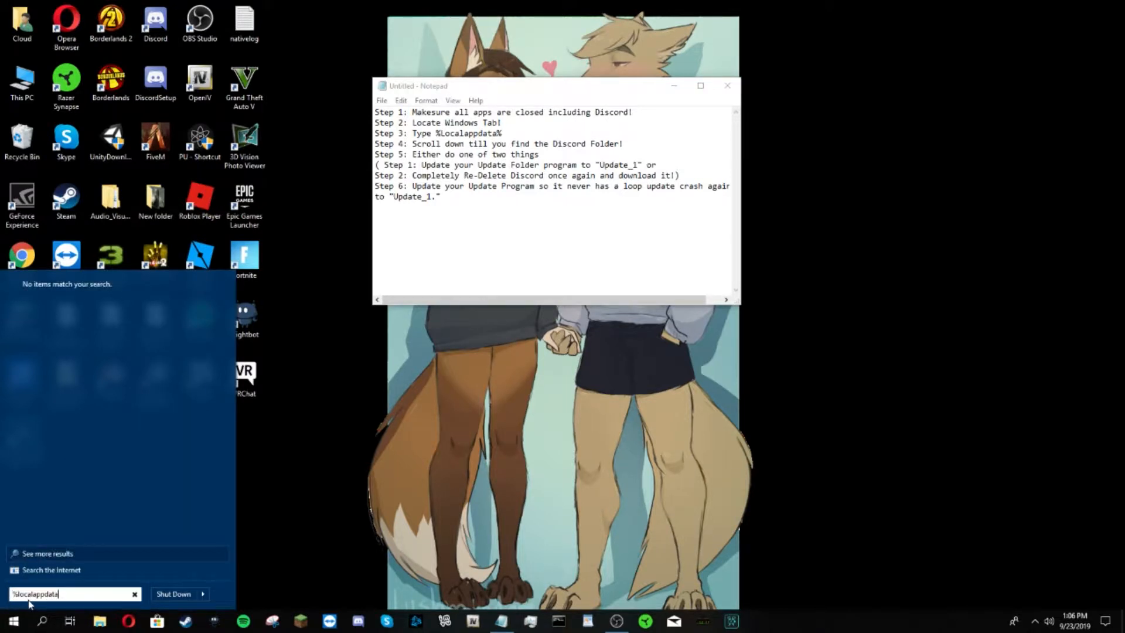
key("Enter")
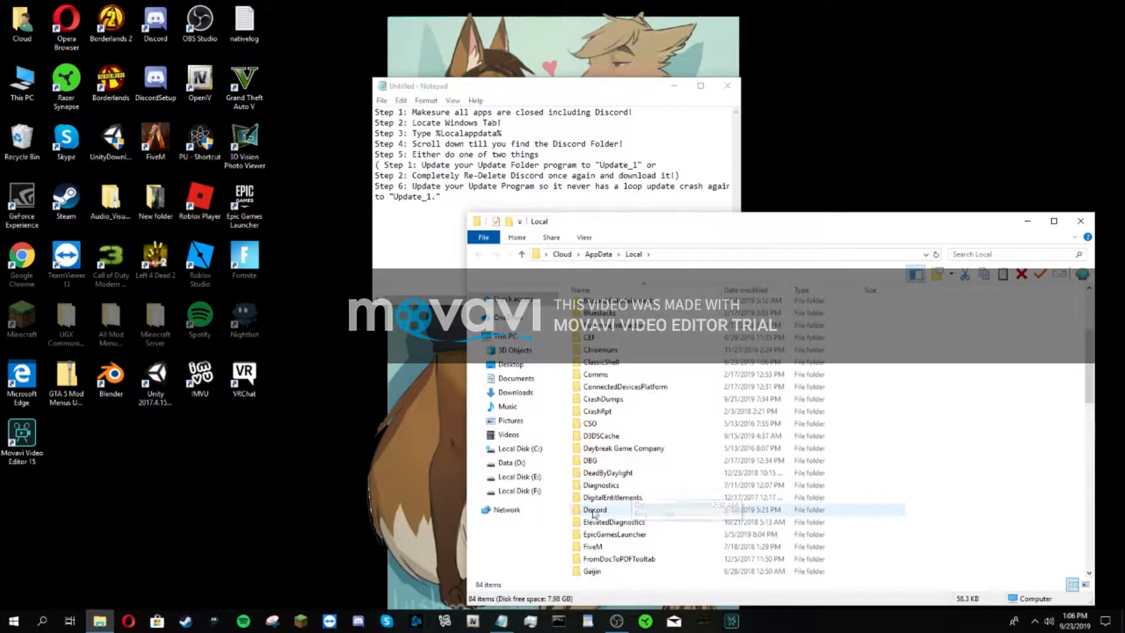
Step: Open the Discord folder and rename its Update application to Update_1
double_click(596, 509)
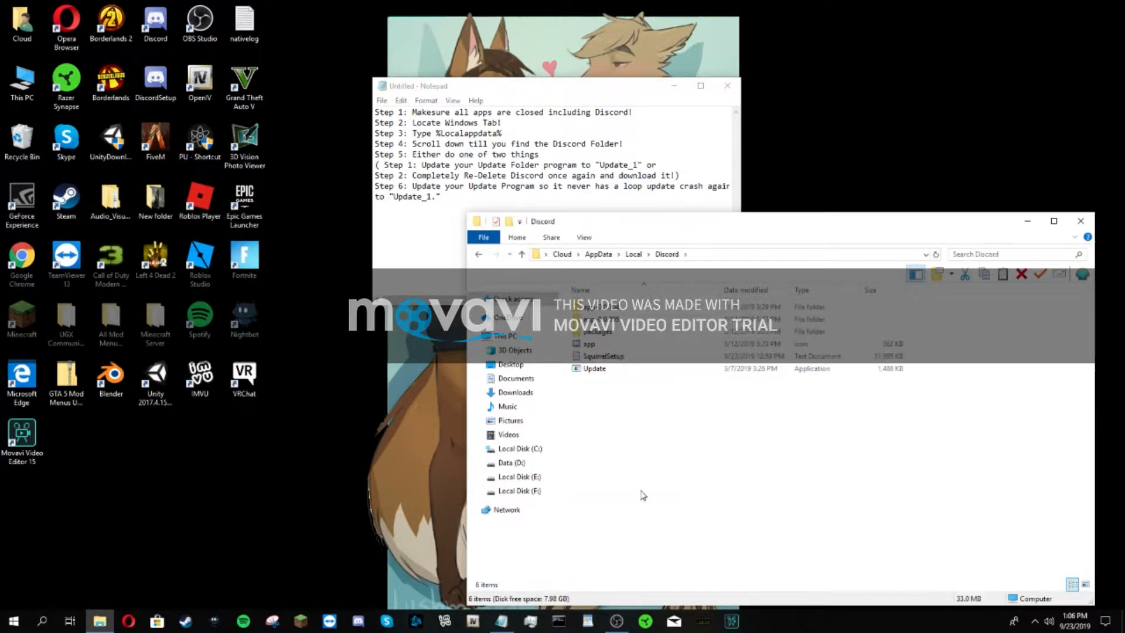
mouse_move(612, 375)
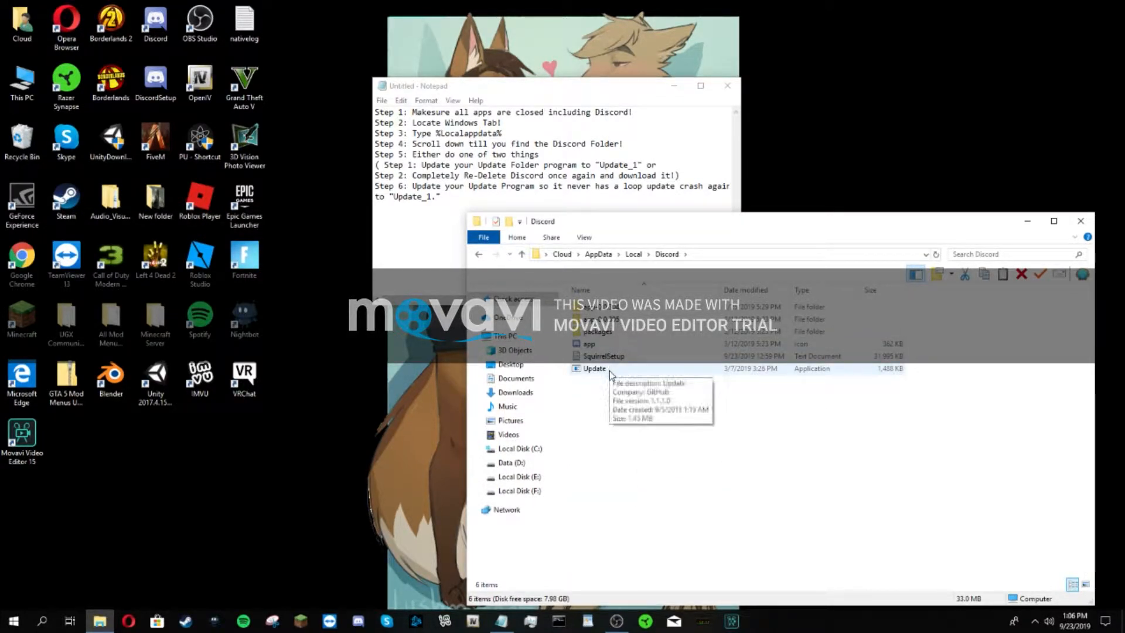
right_click(593, 368)
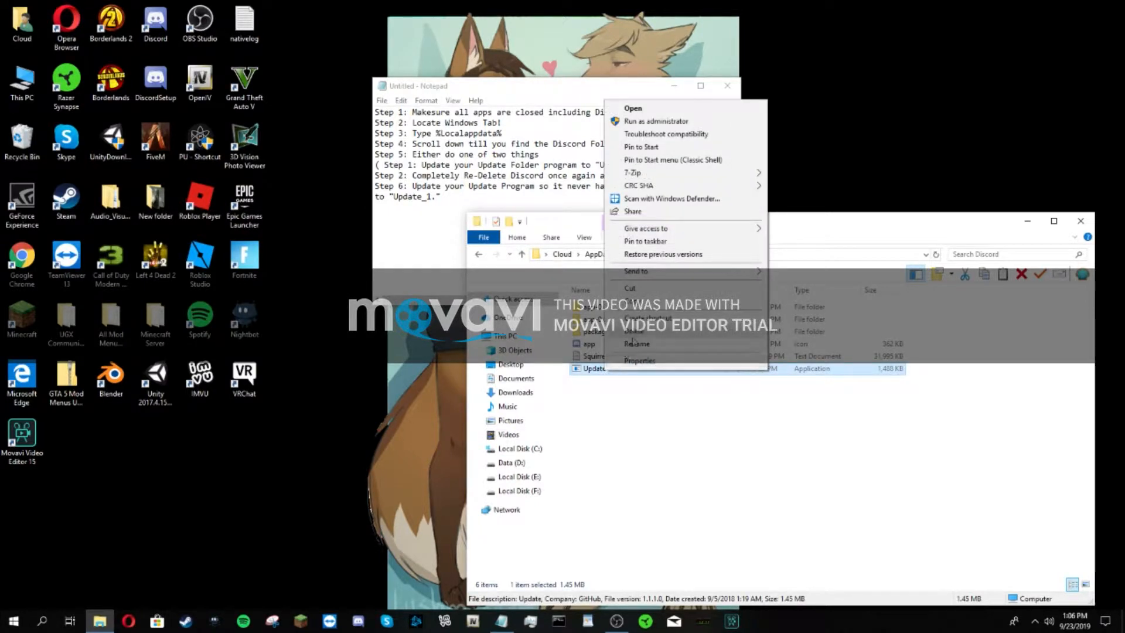
left_click(636, 343)
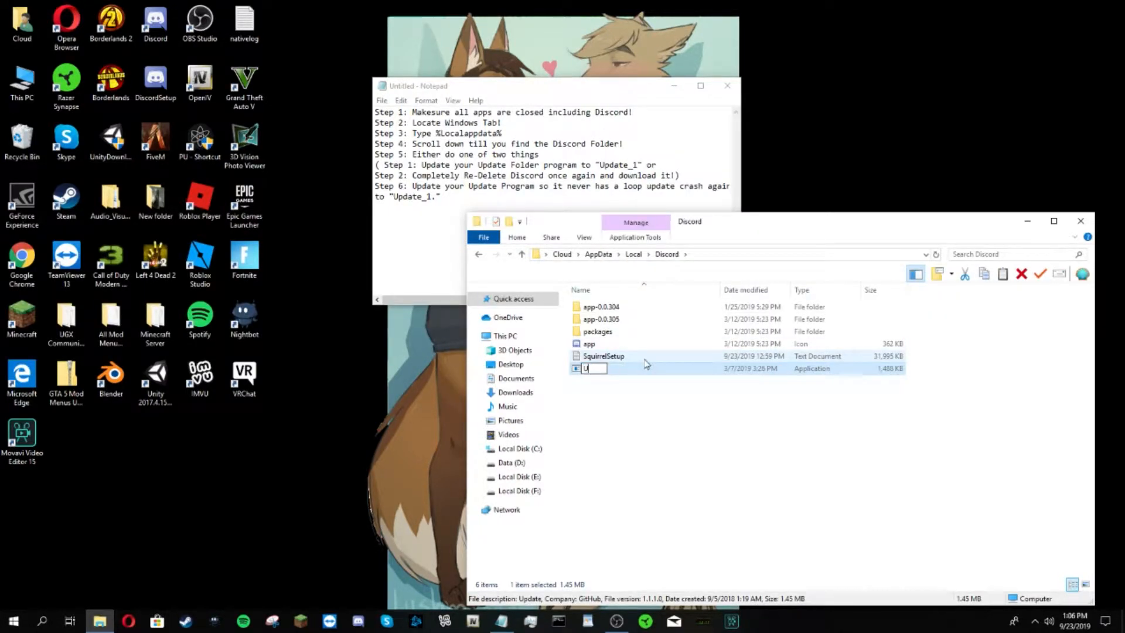
type("pdate")
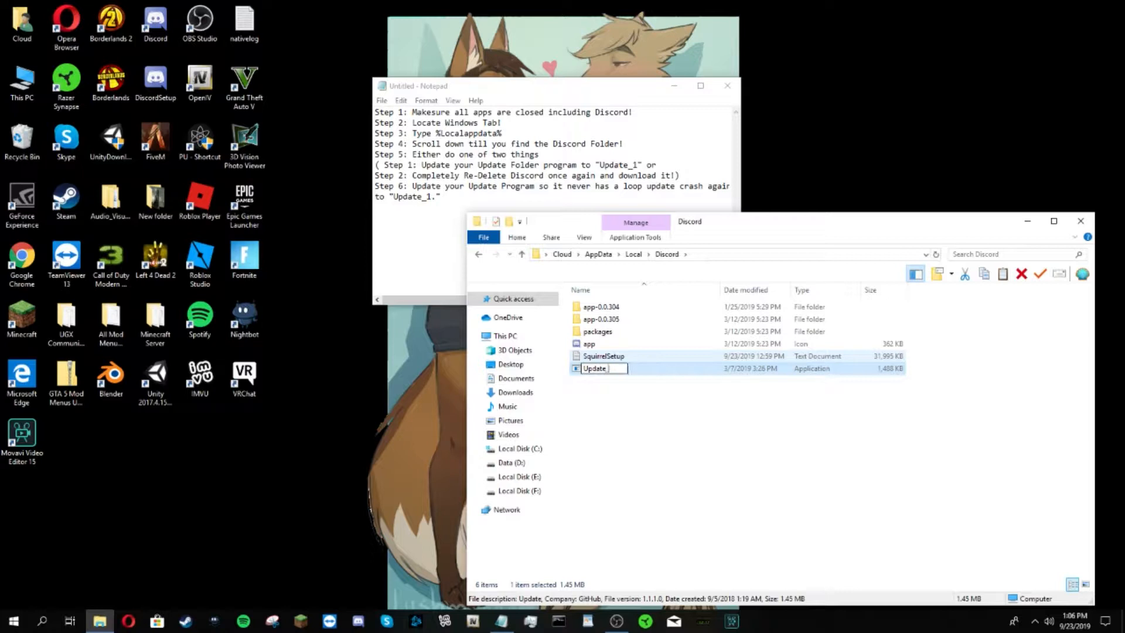
key("Enter")
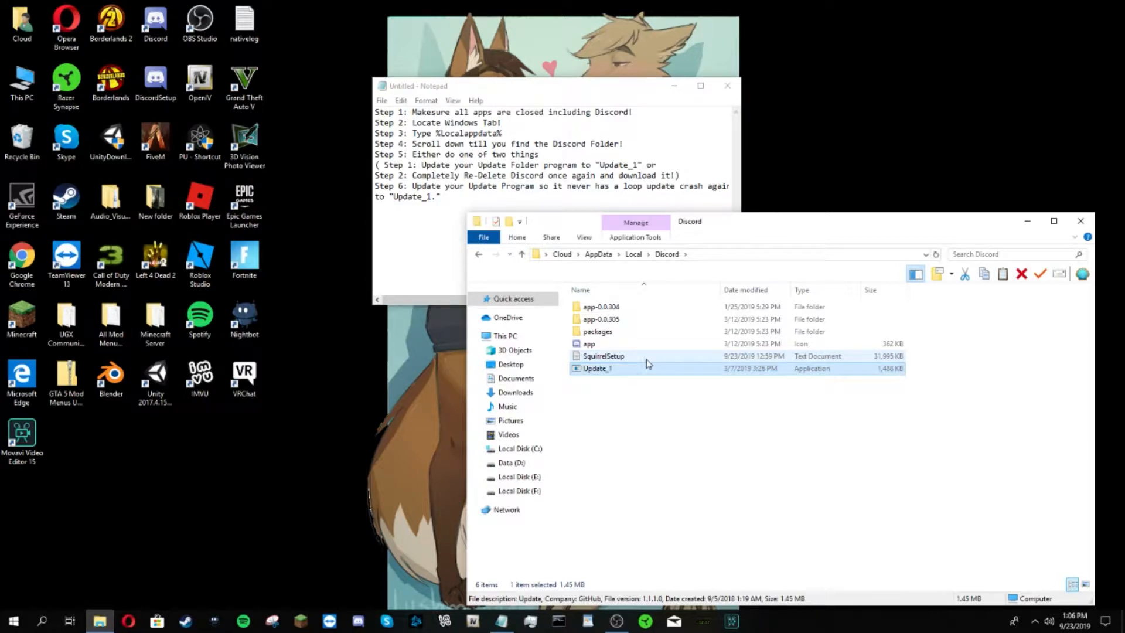
left_click(795, 479)
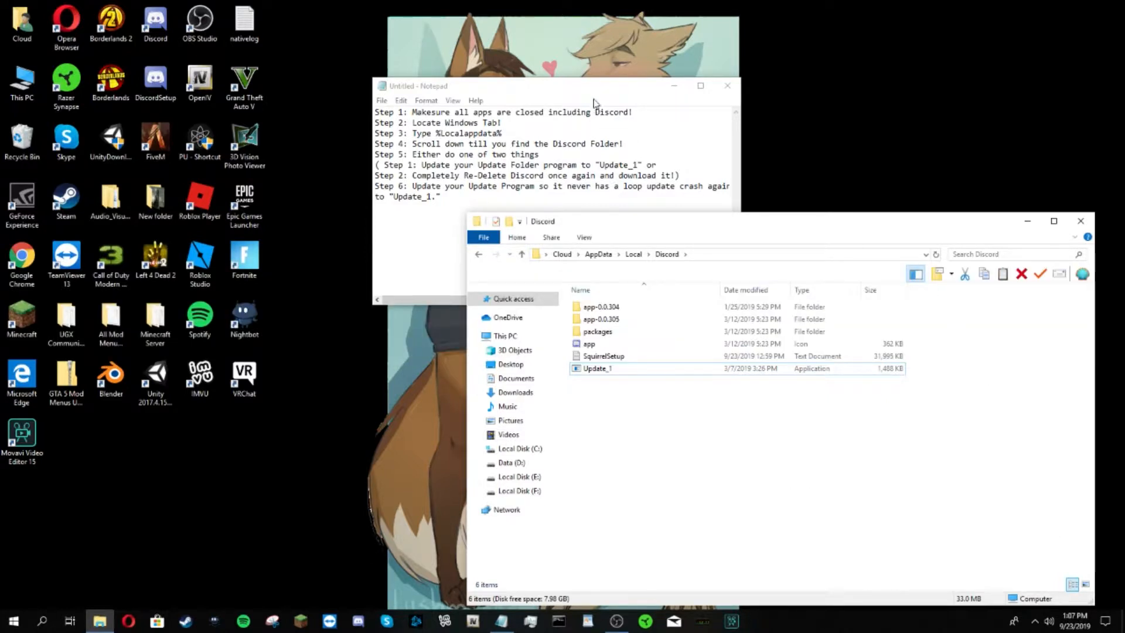
Step: Move the instructions window up, check the app icon file, and search 'un'
left_click_drag(595, 86, 574, 23)
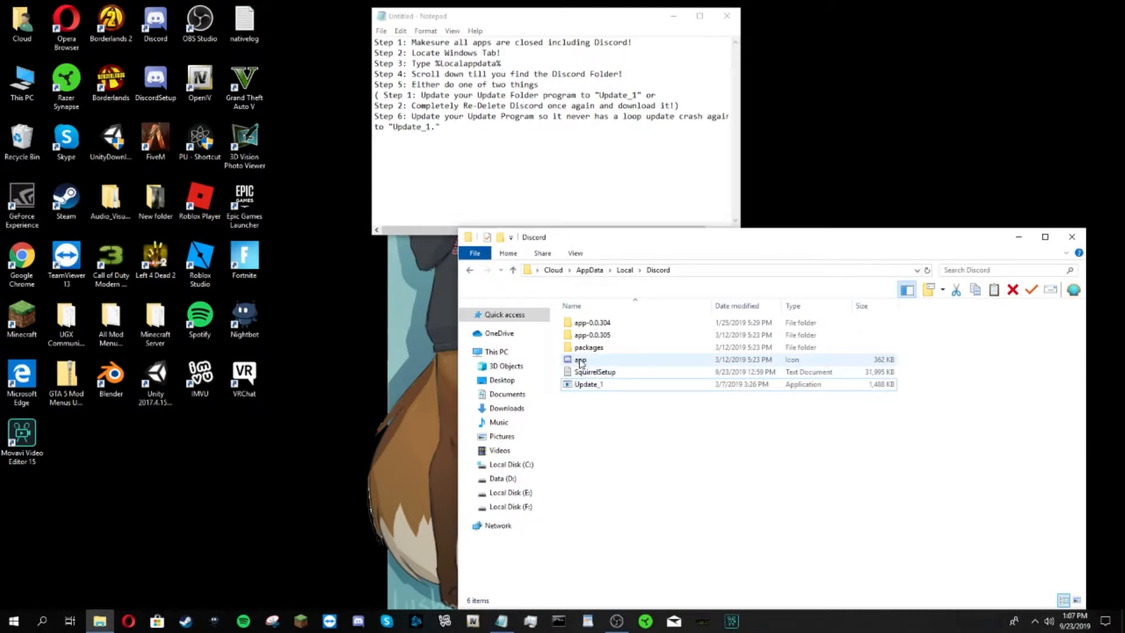
right_click(581, 359)
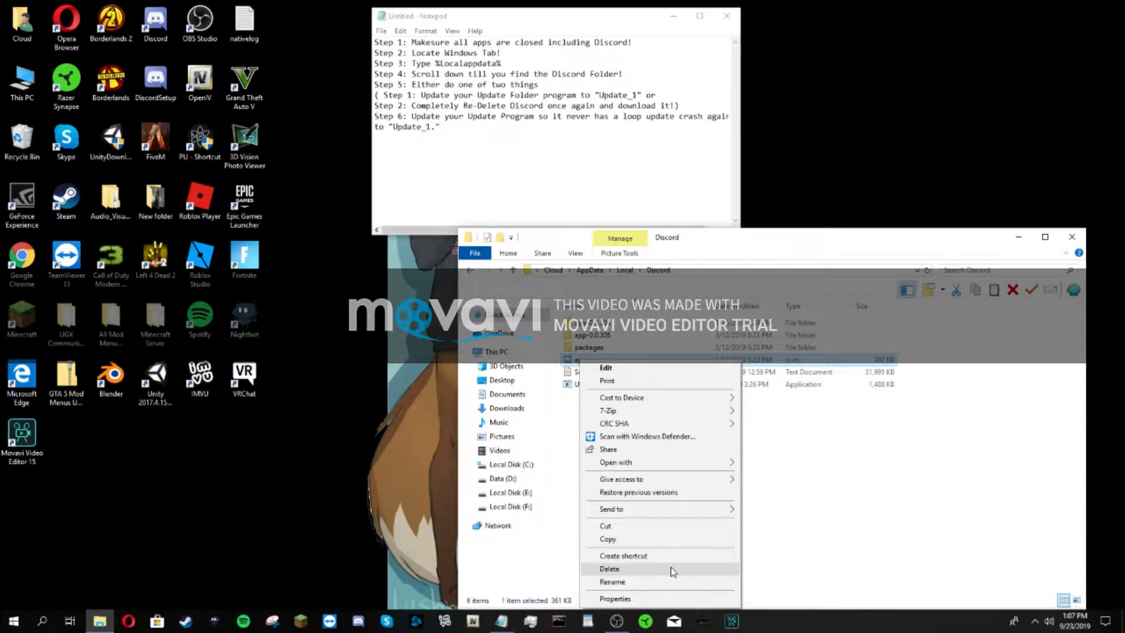
mouse_move(573, 505)
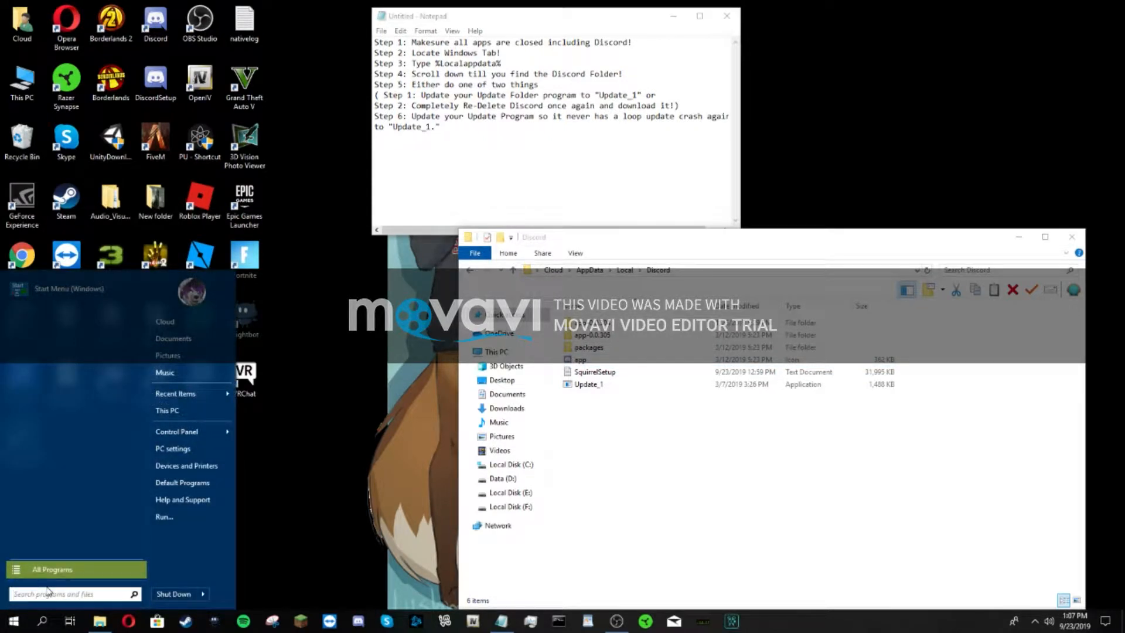
type("un")
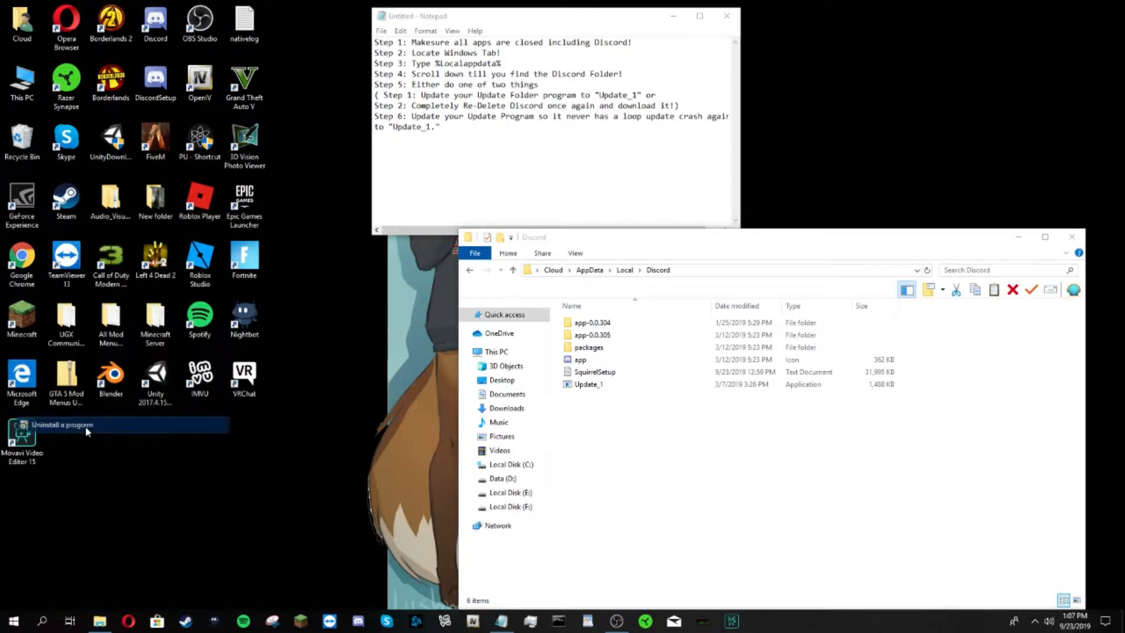
Step: Select the Discord 0.0.305 entry in Programs and Features and view its actions
left_click(61, 424)
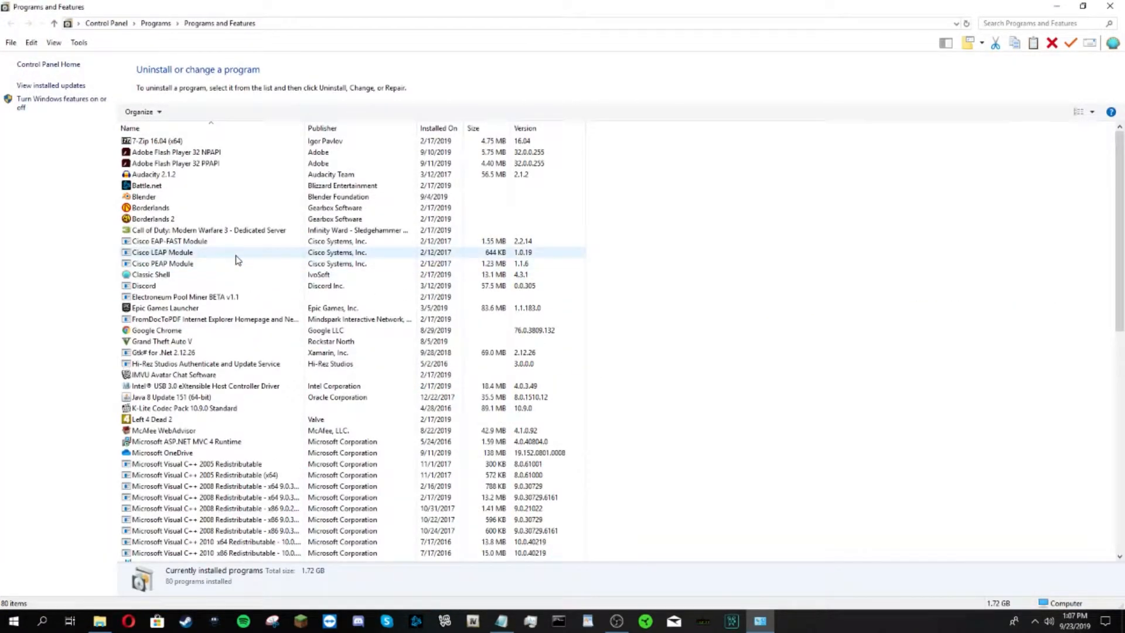
left_click(144, 285)
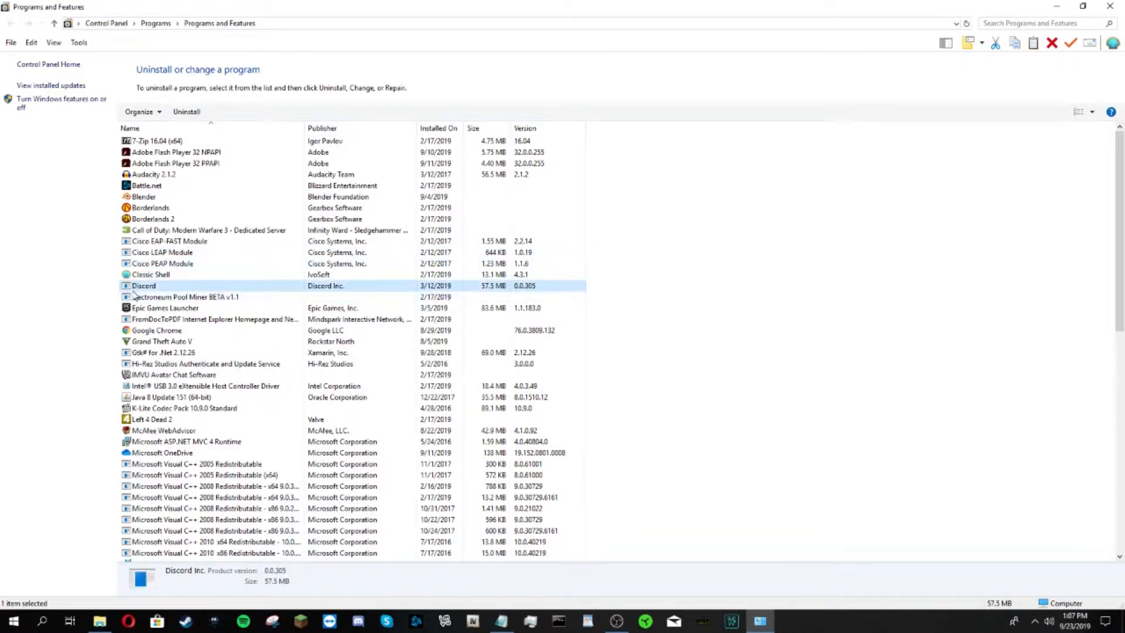
scroll("down", 3)
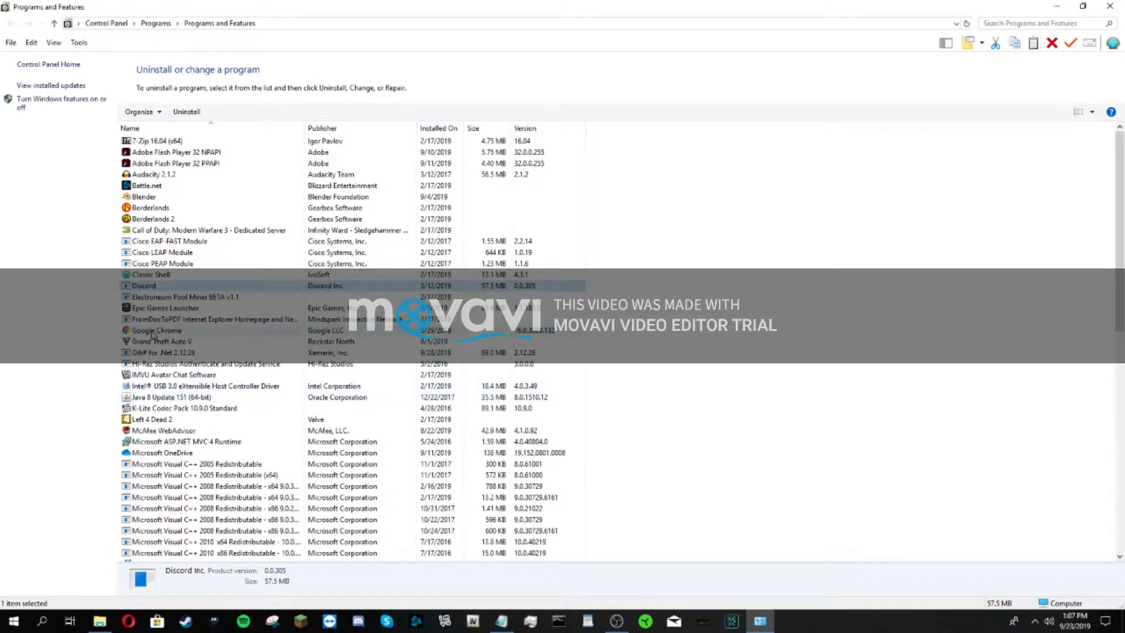
right_click(144, 286)
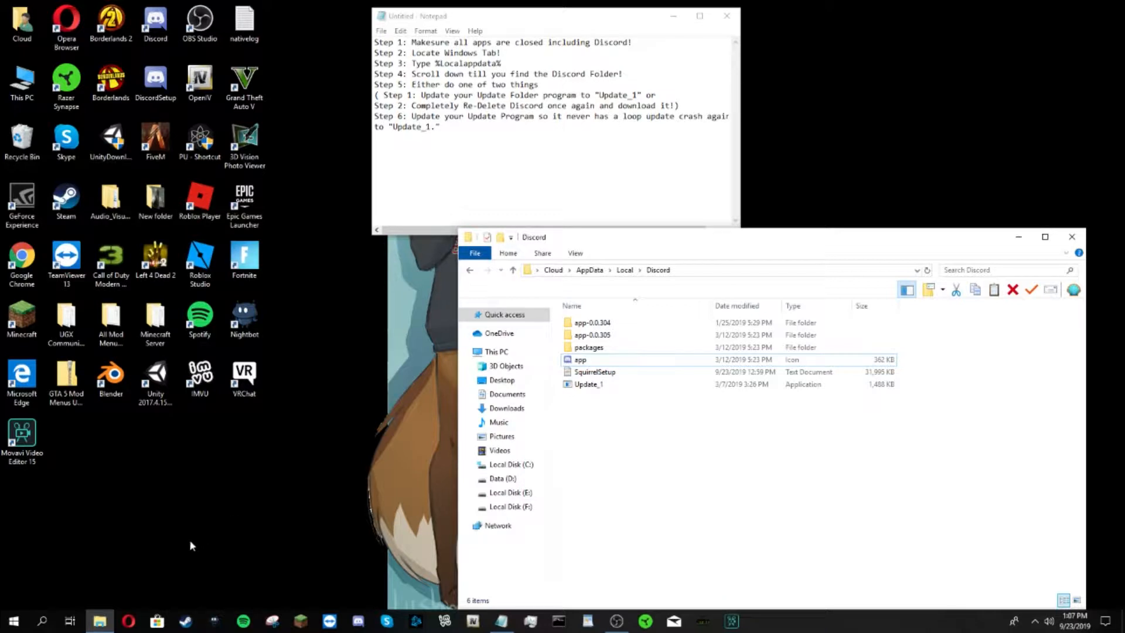
mouse_move(319, 536)
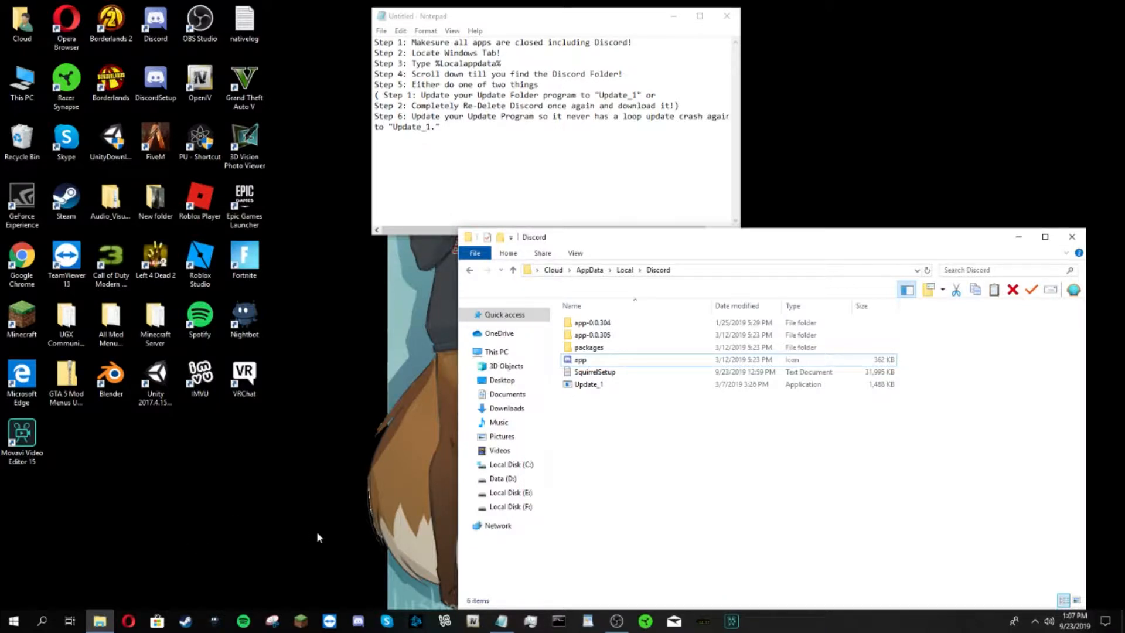
Step: Browse through Data (D:) to Local Disk (E:) to reach the DiscordSetup installer
left_click(503, 479)
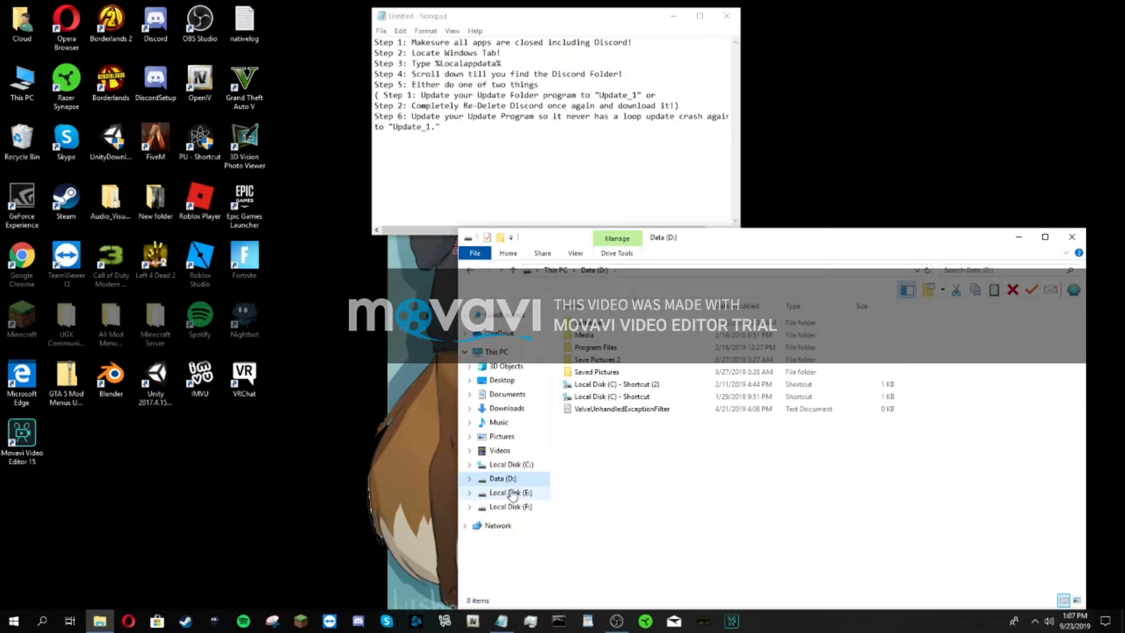
left_click(511, 492)
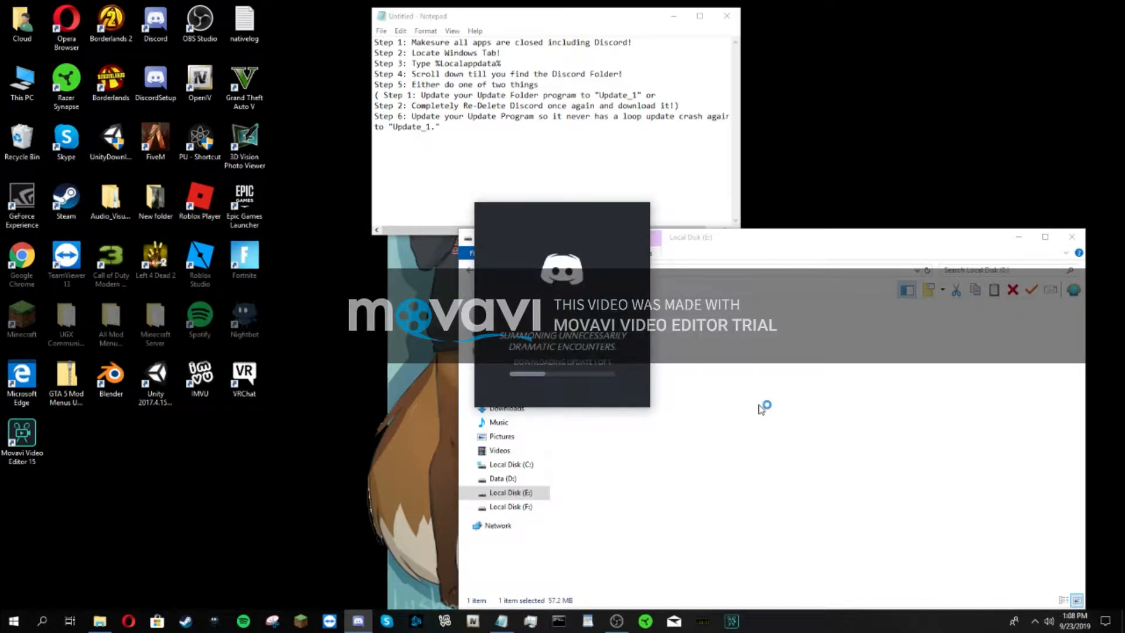
mouse_move(633, 244)
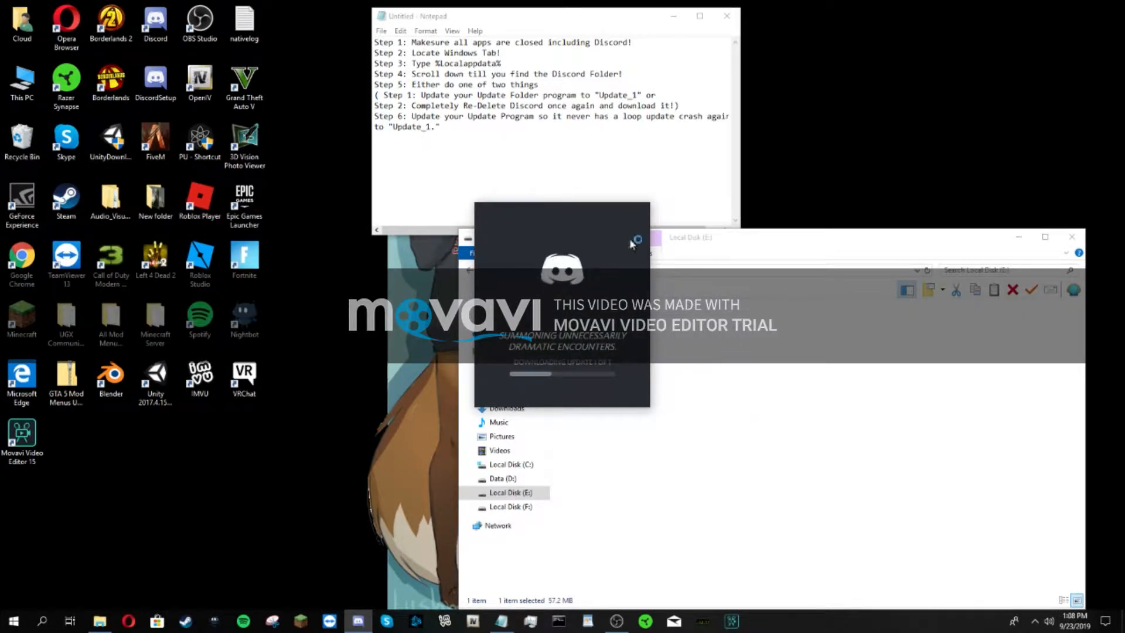
mouse_move(786, 372)
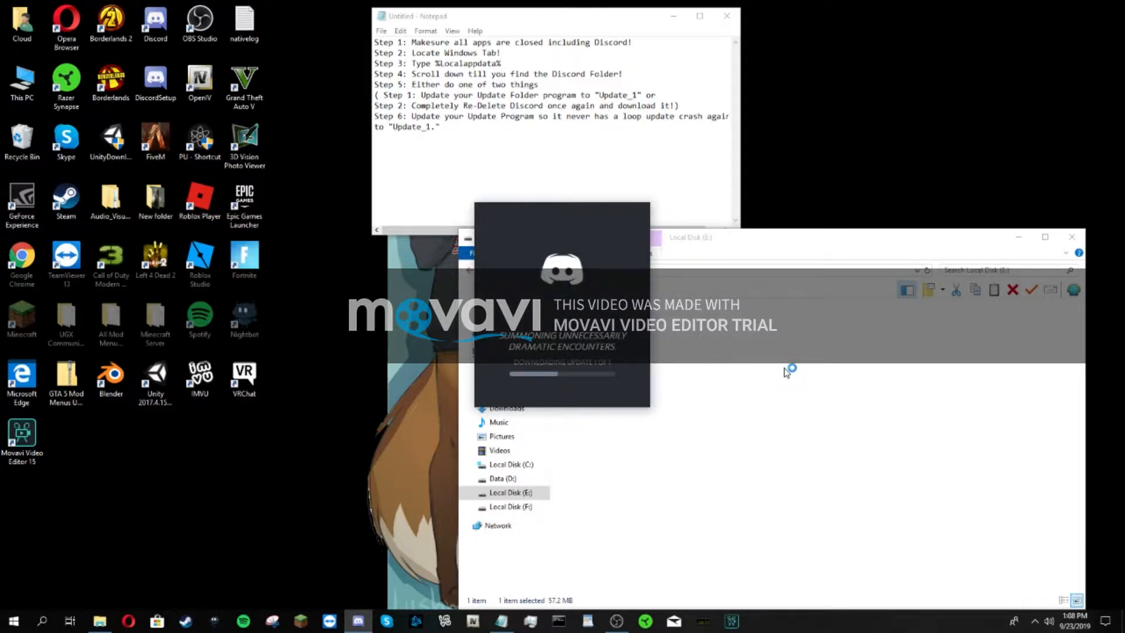
mouse_move(785, 373)
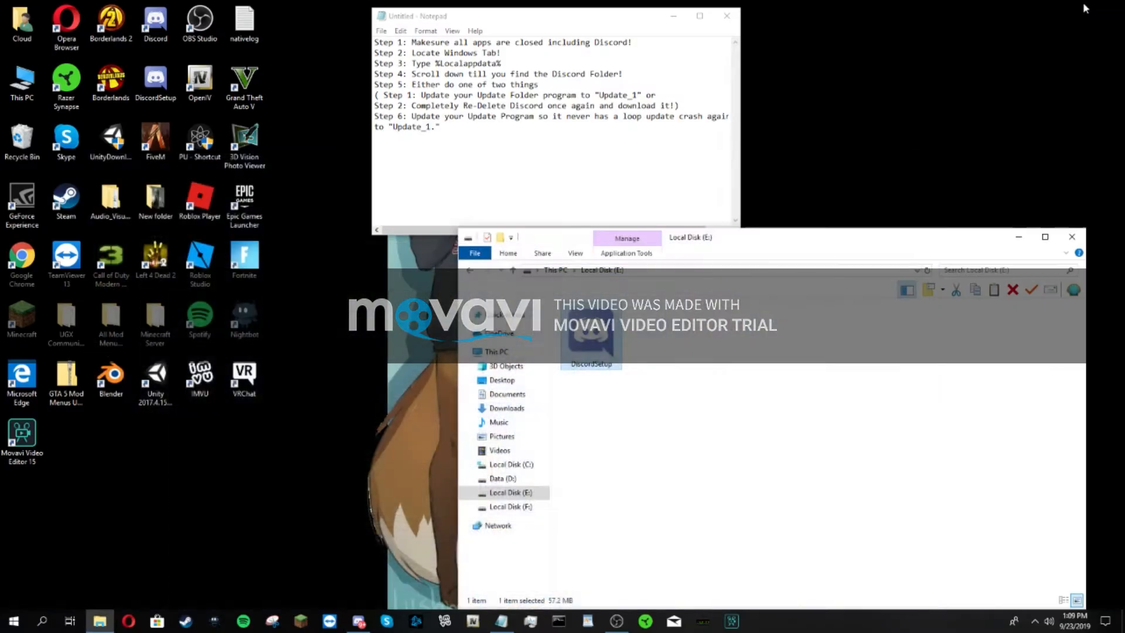
mouse_move(711, 358)
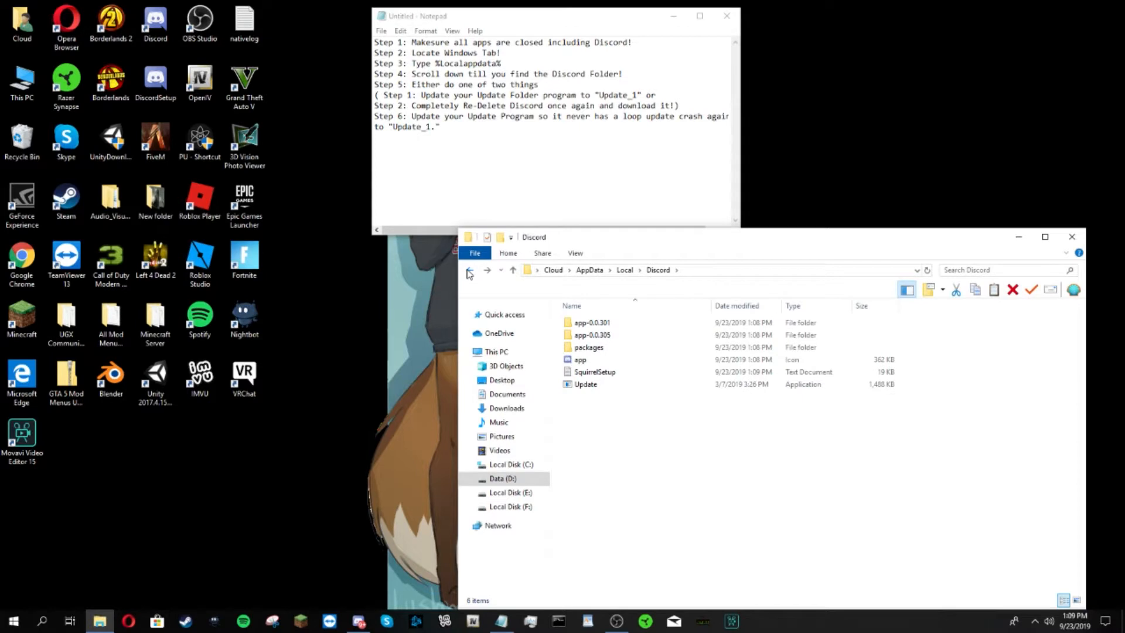
Step: Open Discord's AppData folder listing app-0.0.301, app-0.0.305 and Update
left_click(585, 384)
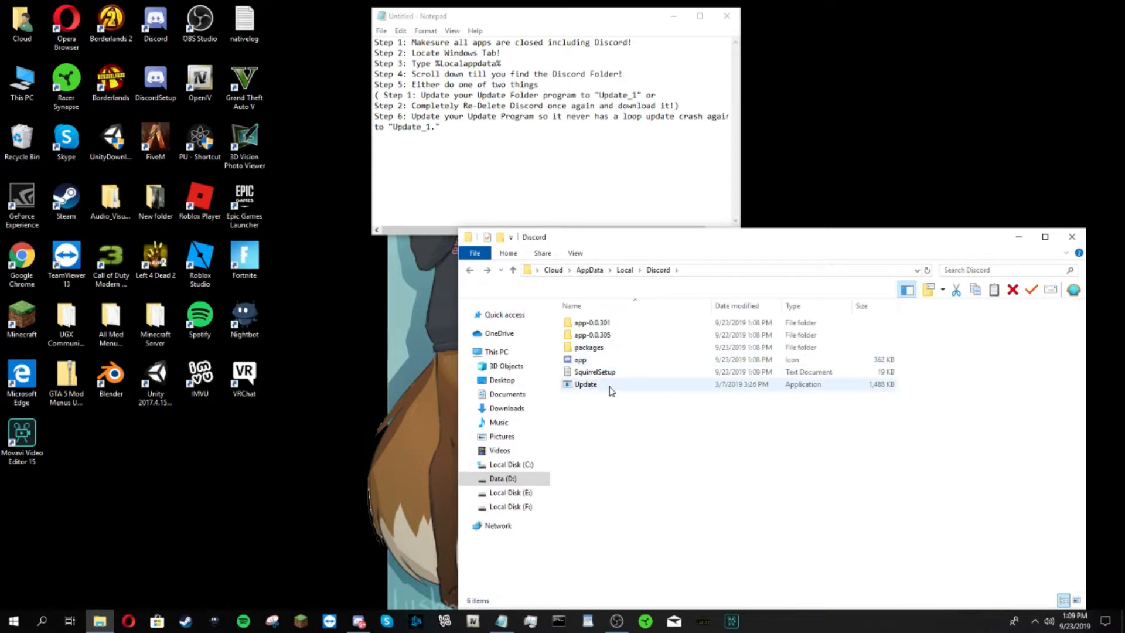
left_click(610, 417)
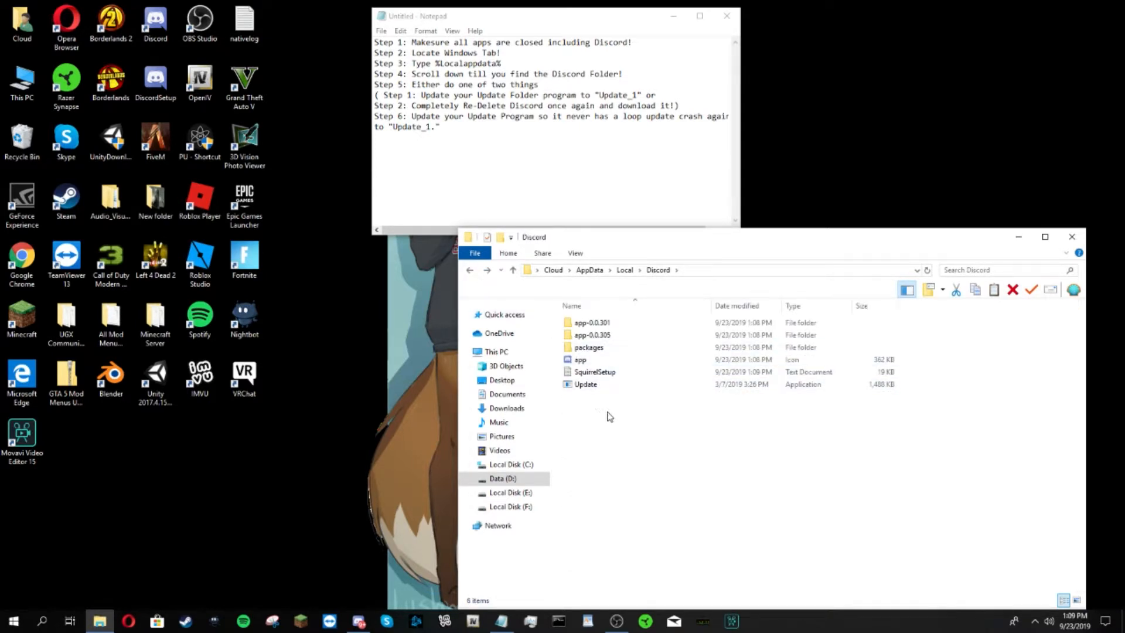
mouse_move(573, 452)
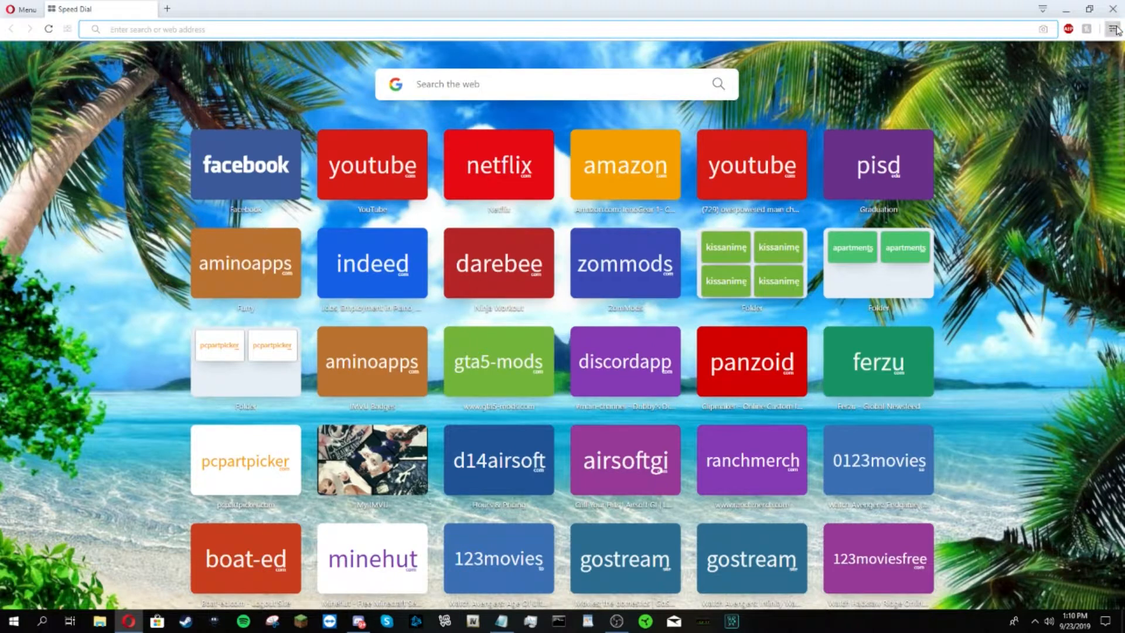
Step: Toggle Opera's Easy setup, search 'discord' from Speed Dial, and open discordapp.com
left_click(1113, 30)
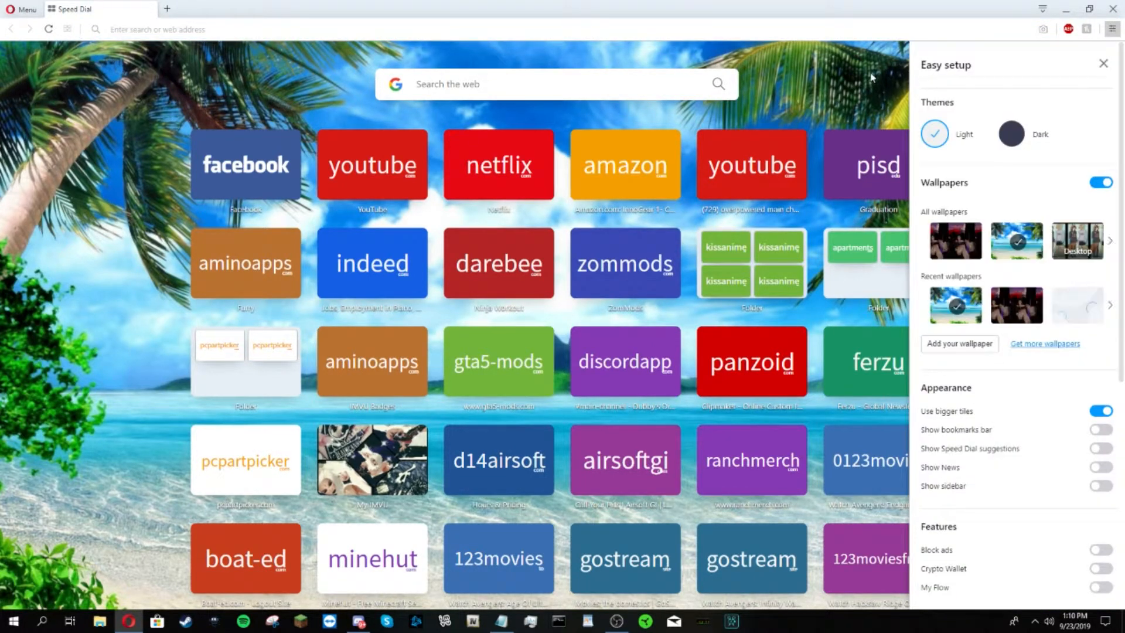
left_click(1103, 63)
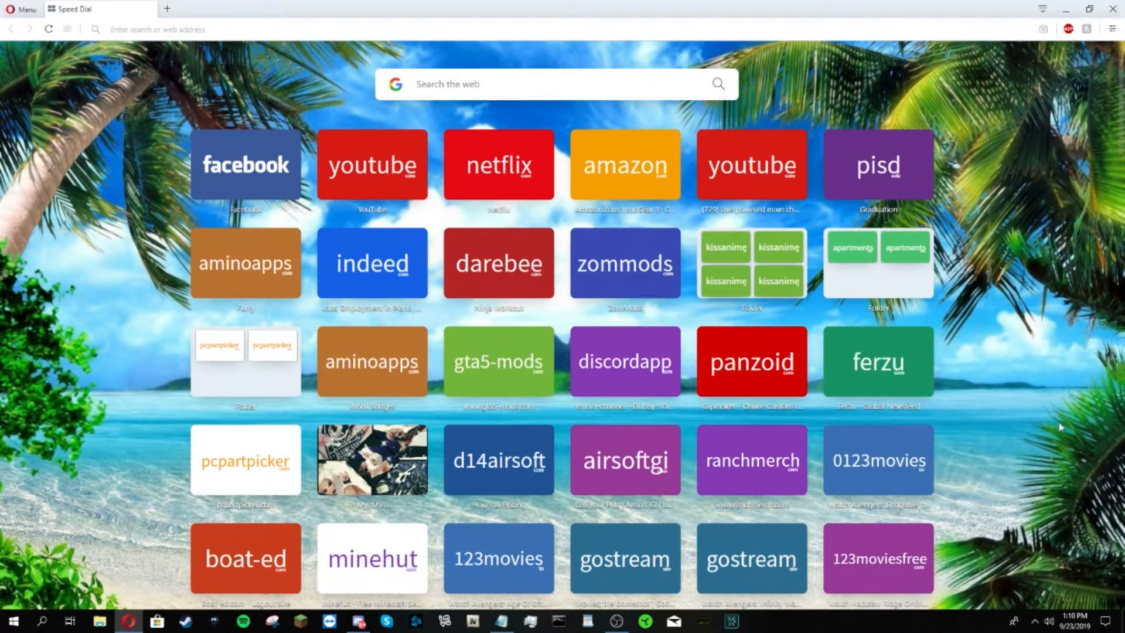
mouse_move(970, 212)
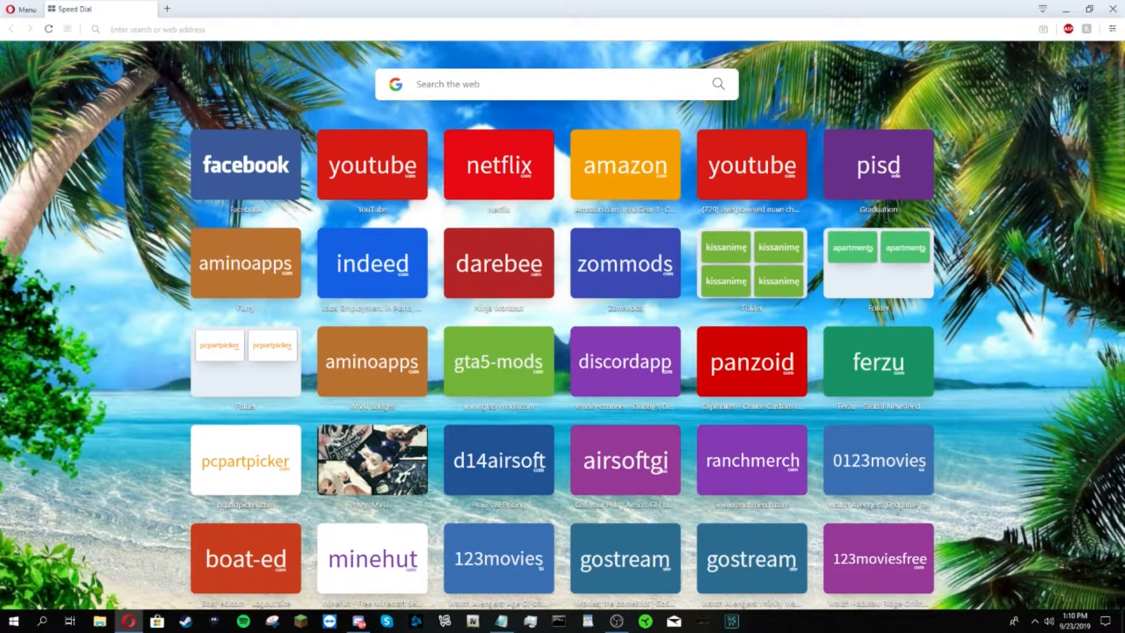
type("di")
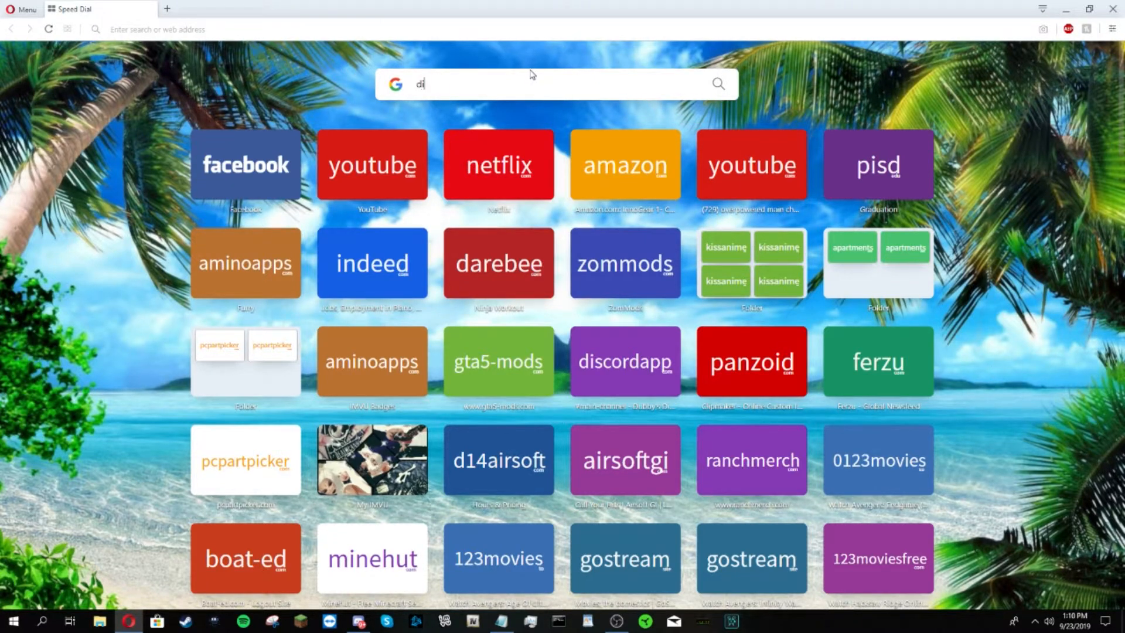
type("discord")
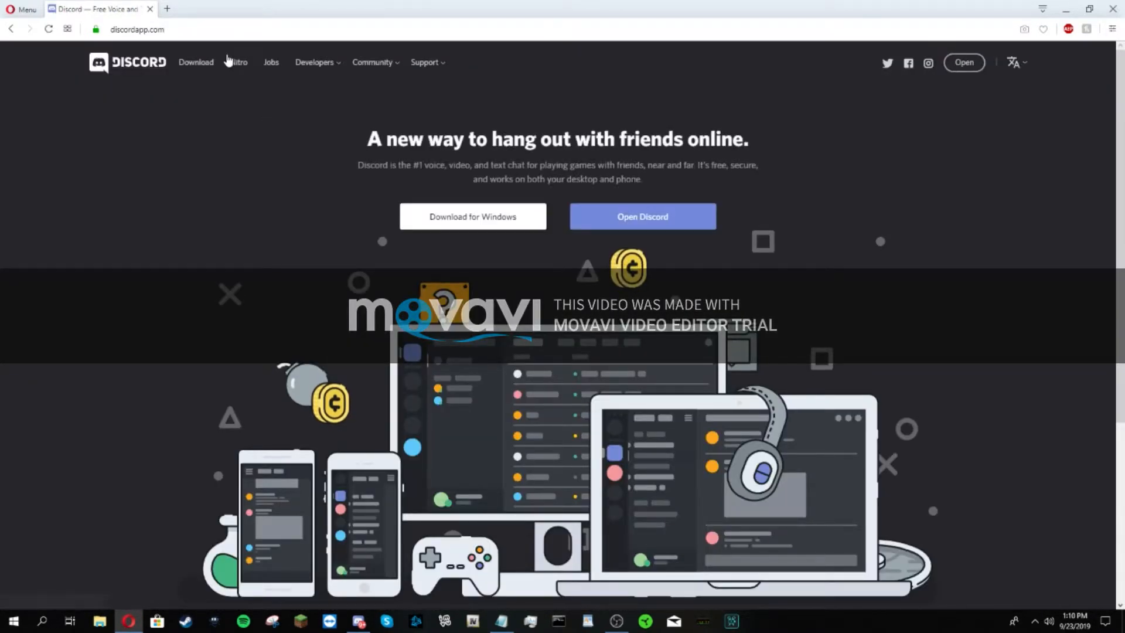
mouse_move(201, 79)
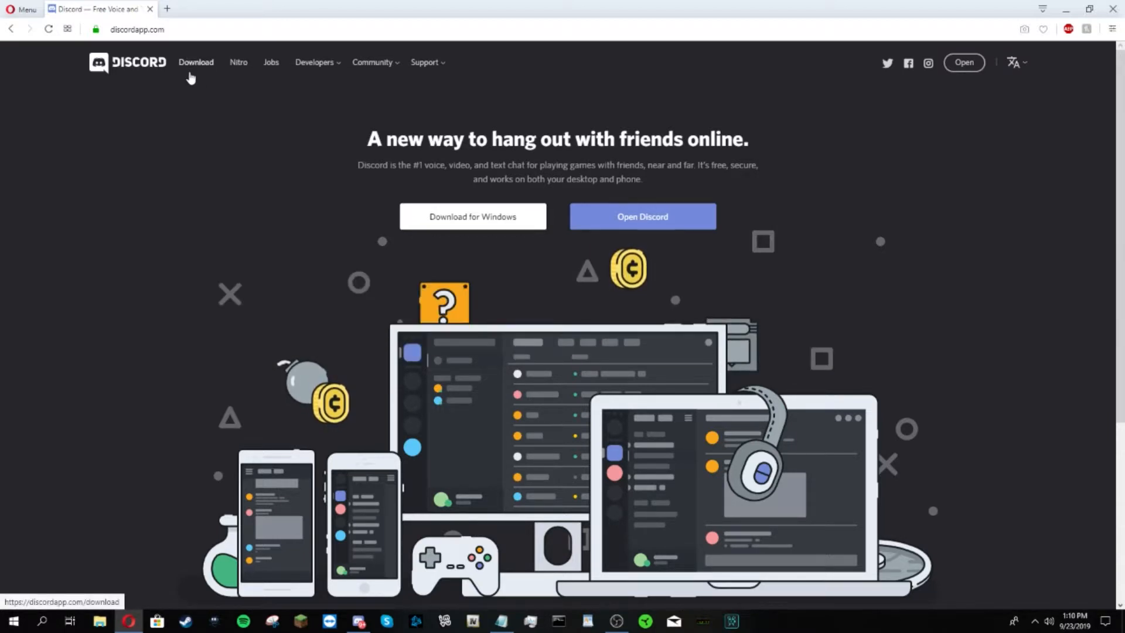
mouse_move(205, 83)
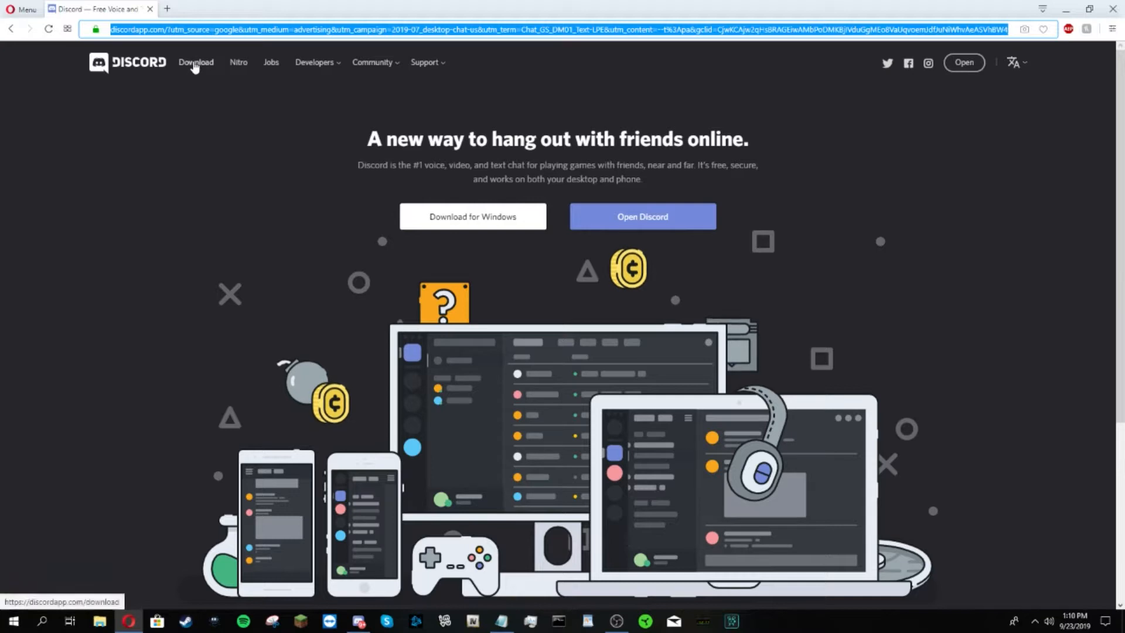
left_click(196, 62)
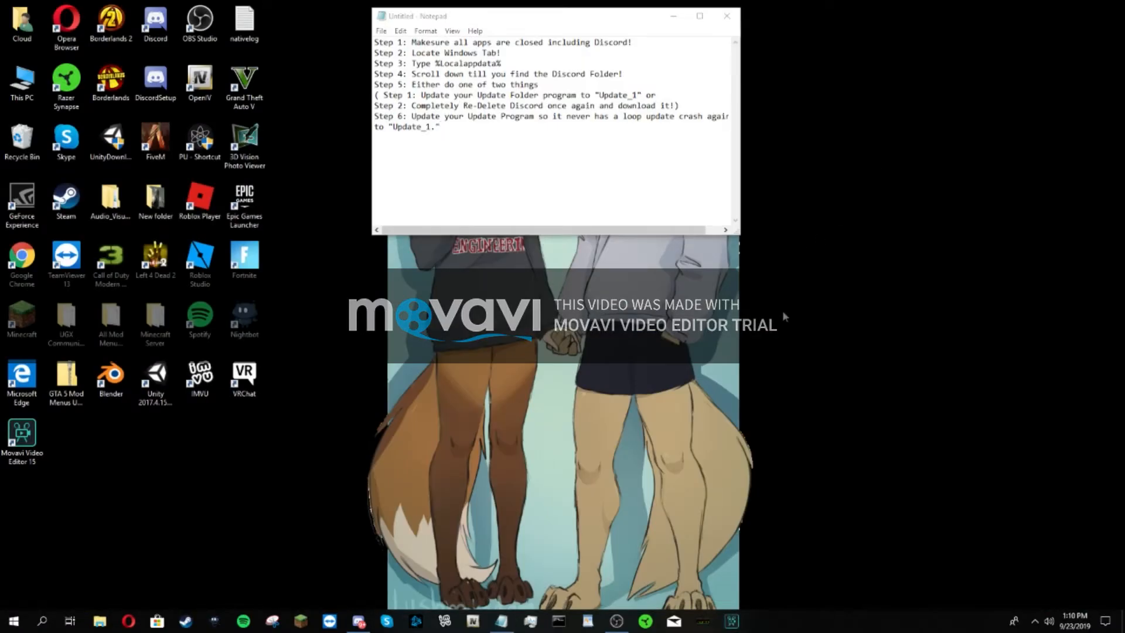
mouse_move(485, 554)
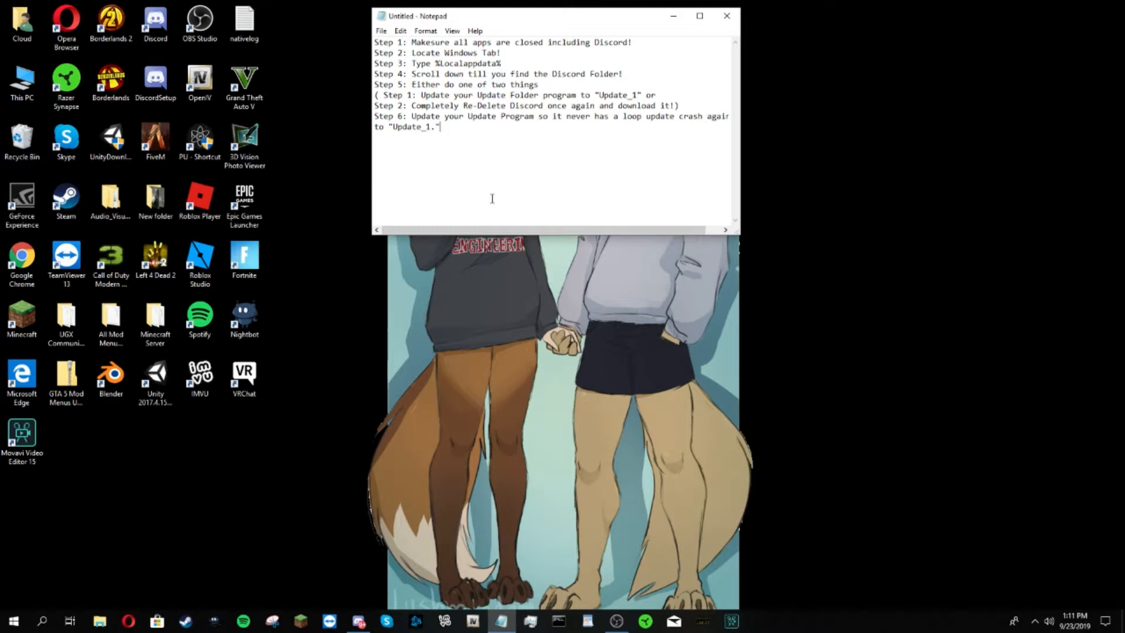
mouse_move(495, 194)
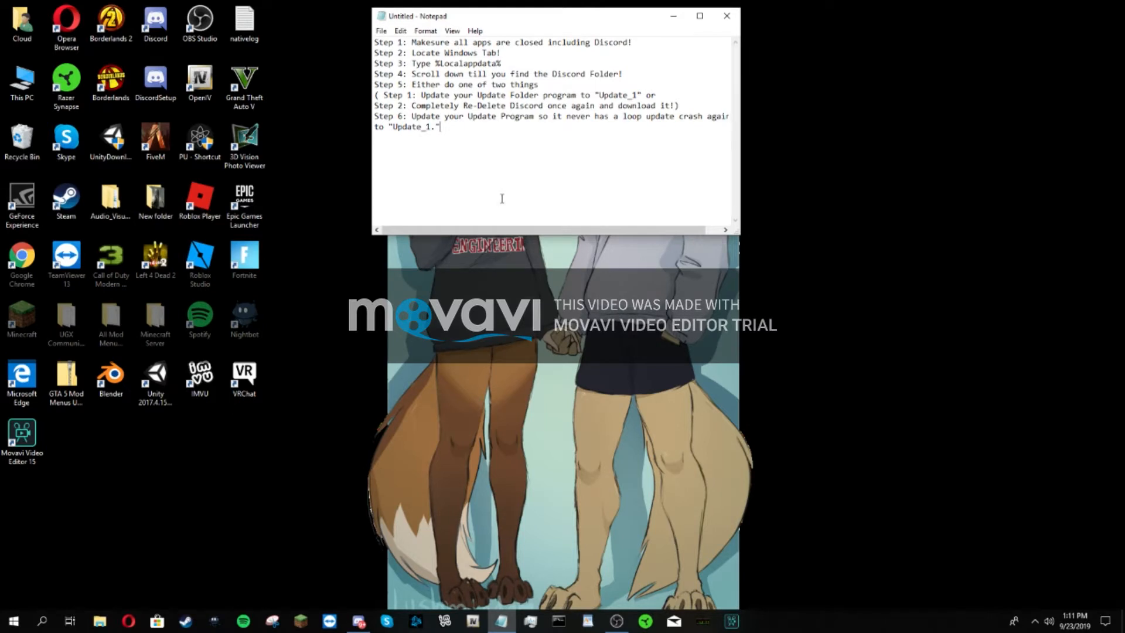
mouse_move(480, 192)
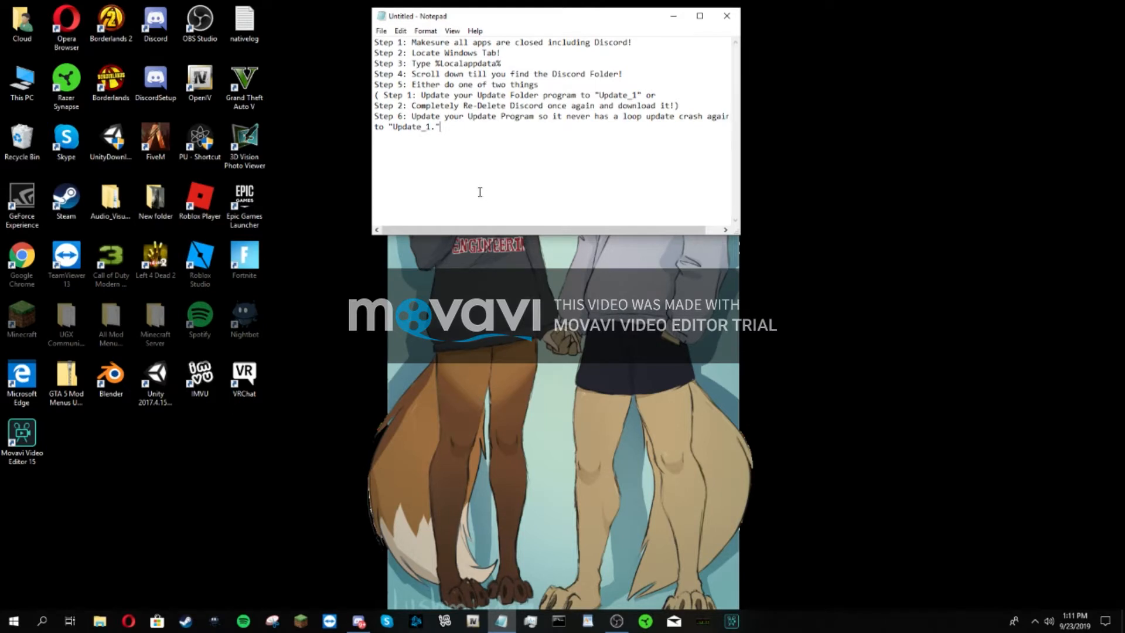
mouse_move(504, 142)
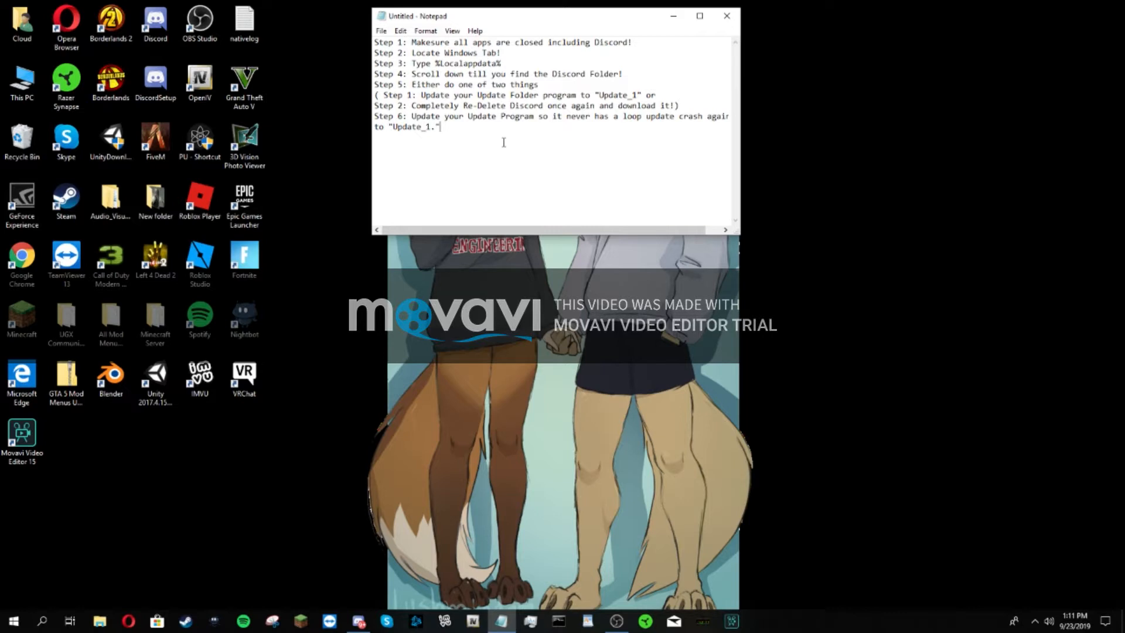
Step: Open the AppData Local folder with a %localappdata% Start search
left_click(16, 620)
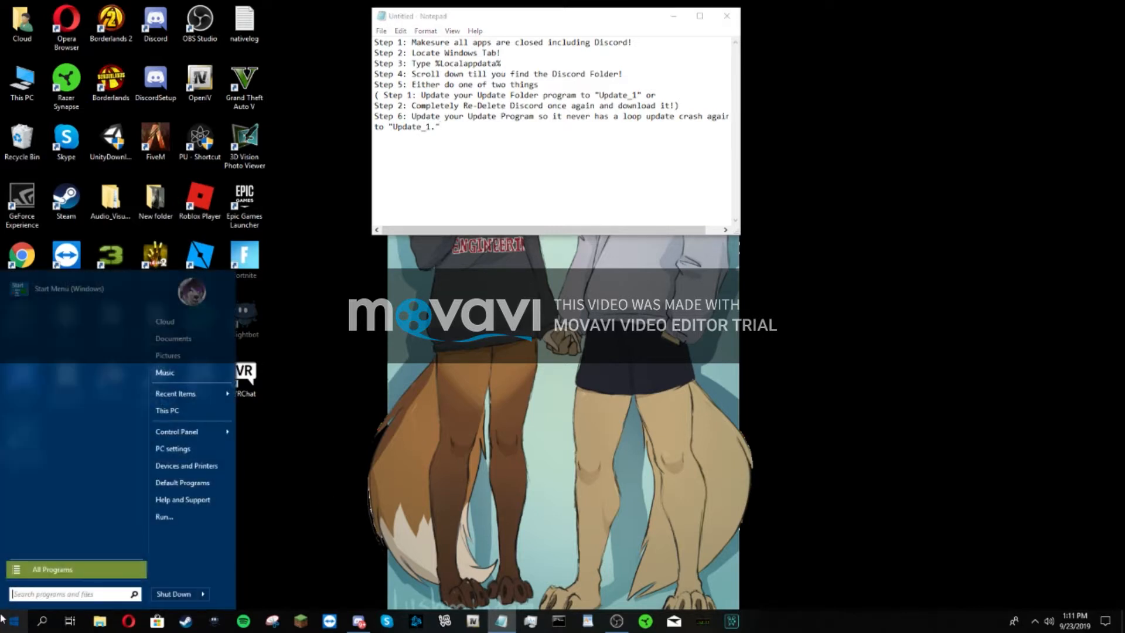
type("%localappd")
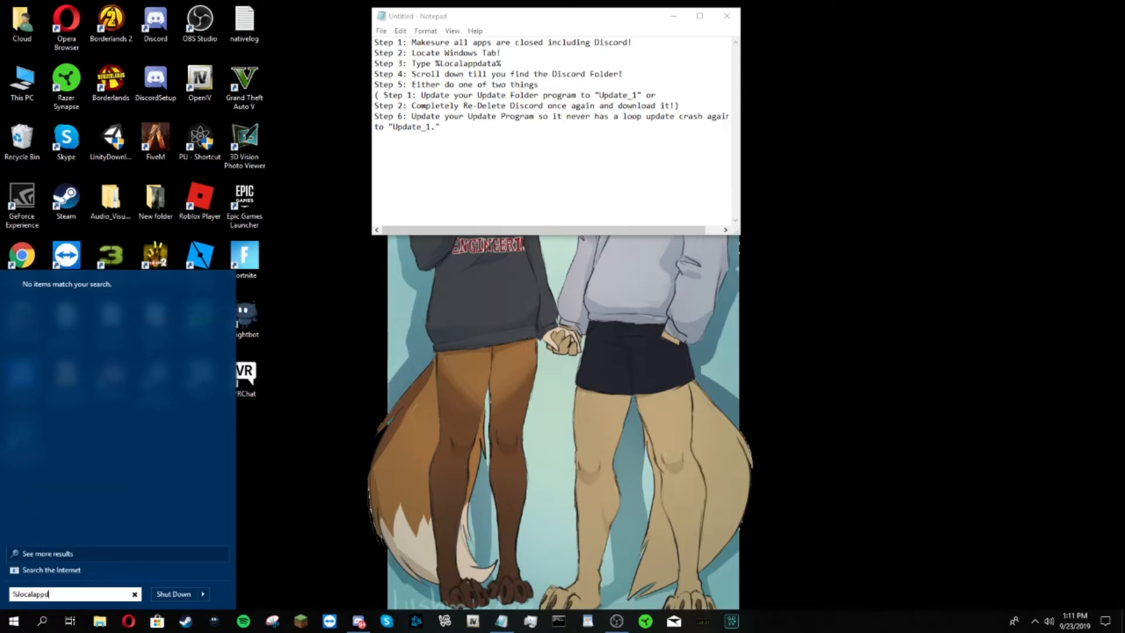
key("Enter")
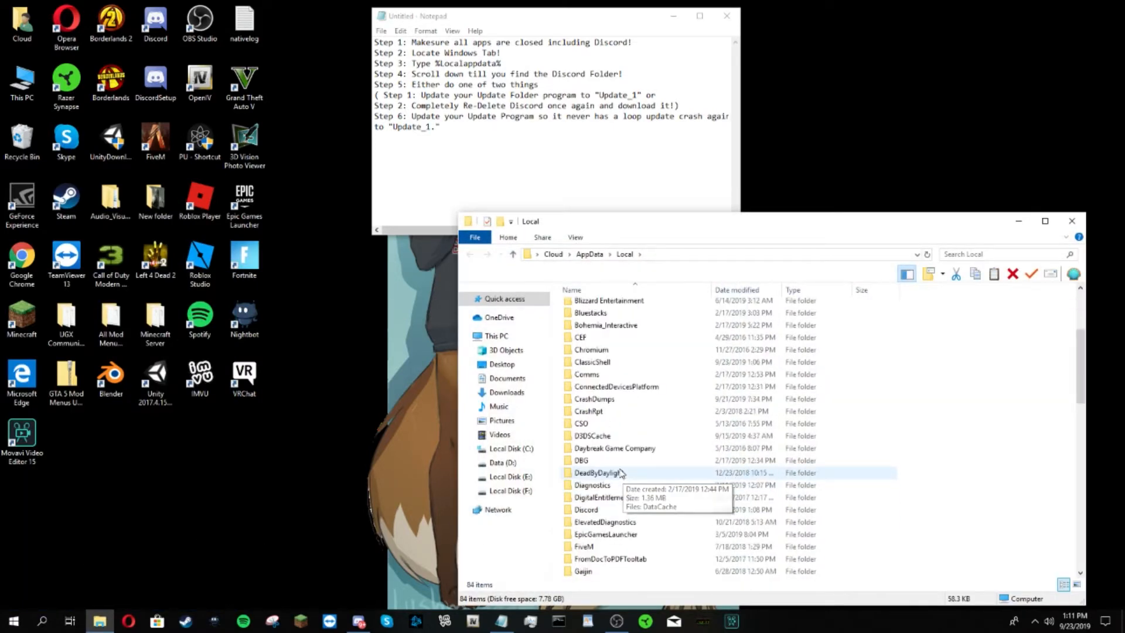
Step: Rename the Discord folder's Update application to Update_1 and close File Explorer
double_click(586, 510)
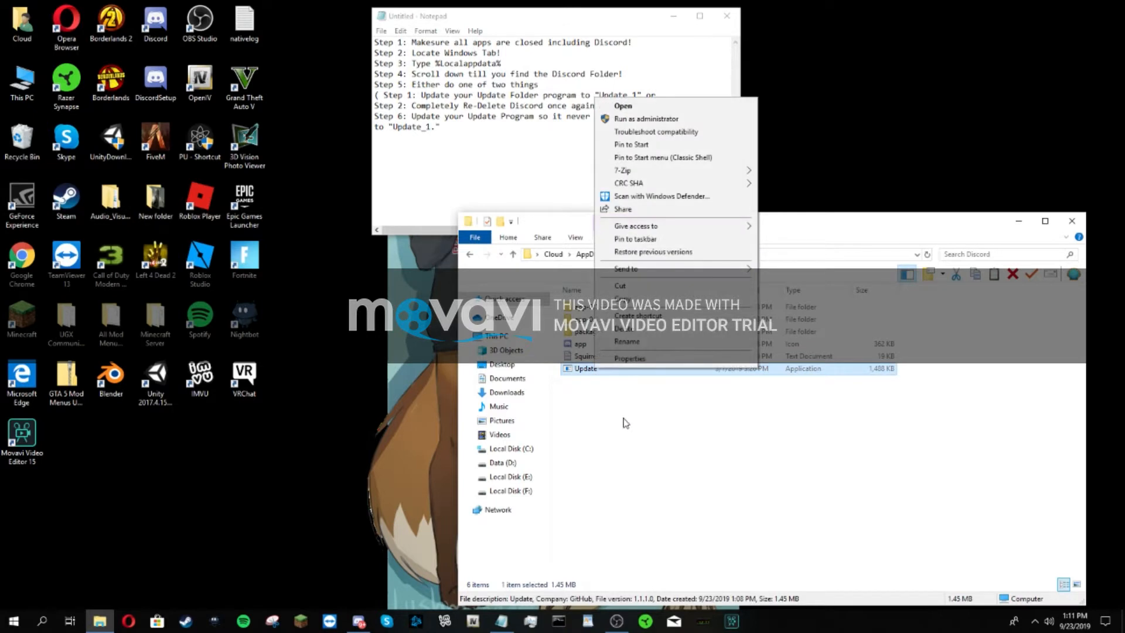
left_click(626, 341)
type("_1")
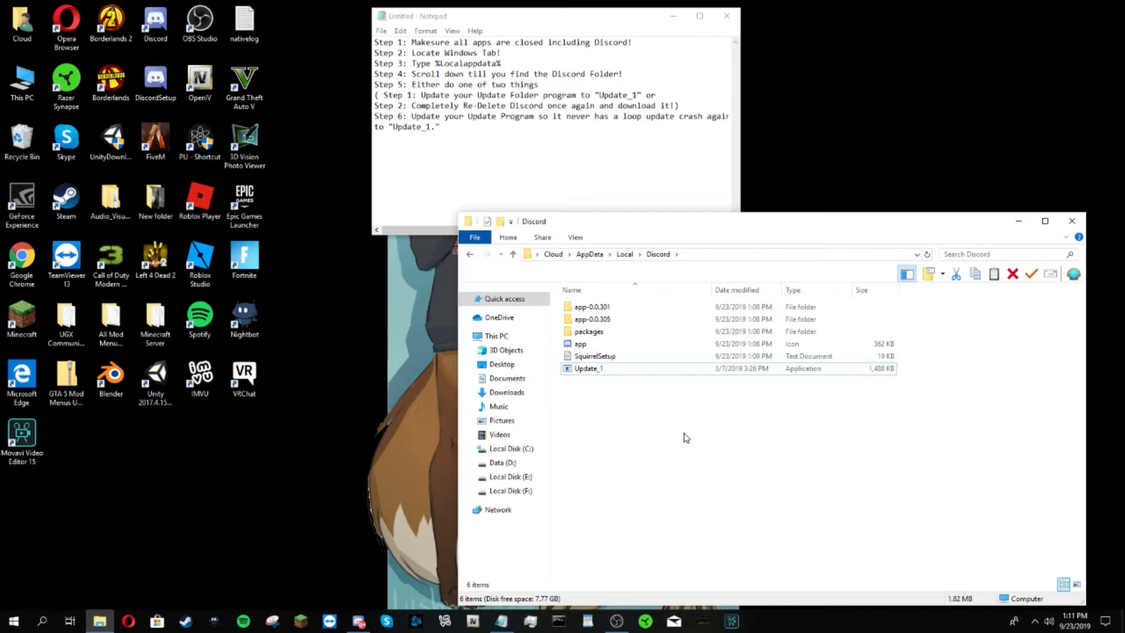
left_click(358, 621)
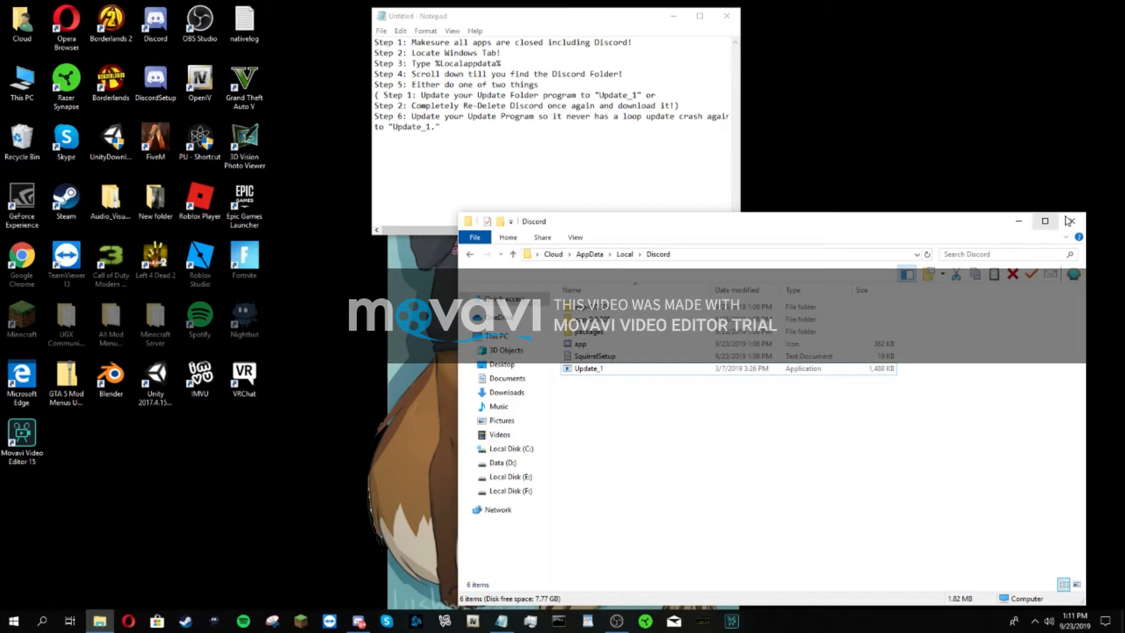
left_click(1072, 221)
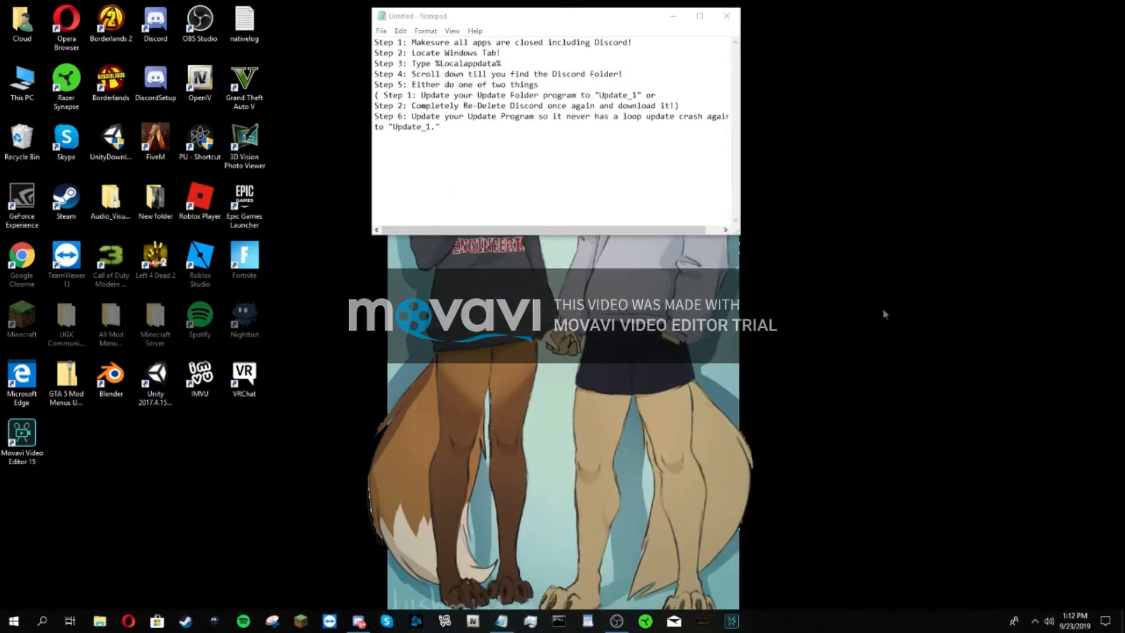
mouse_move(534, 108)
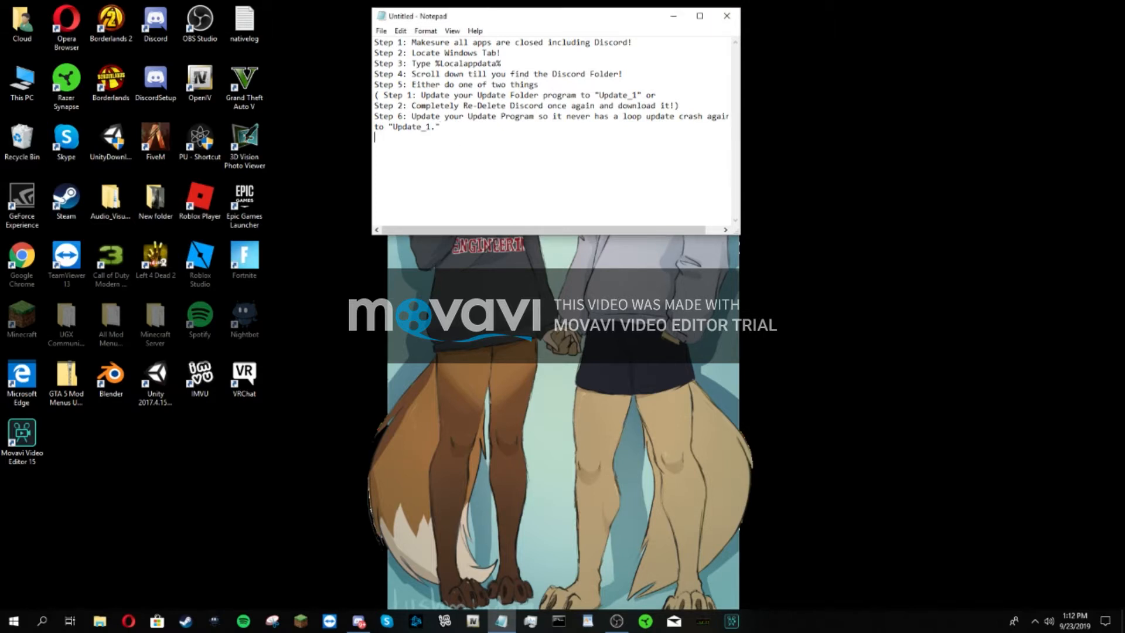
type("https://discordapp.com/download")
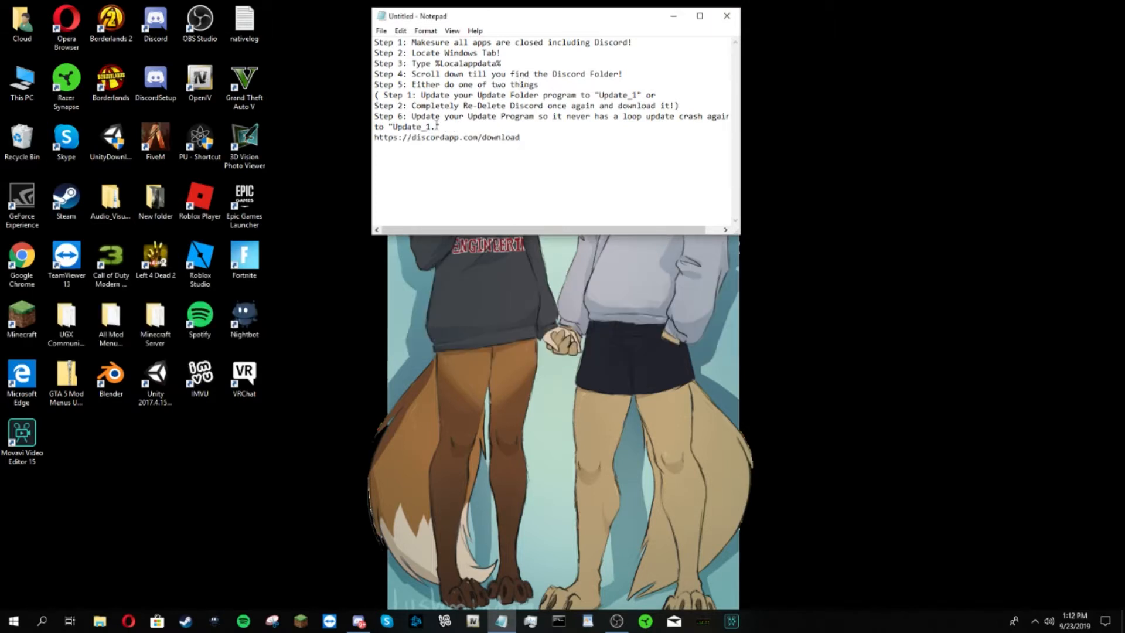
key("ctrl+a")
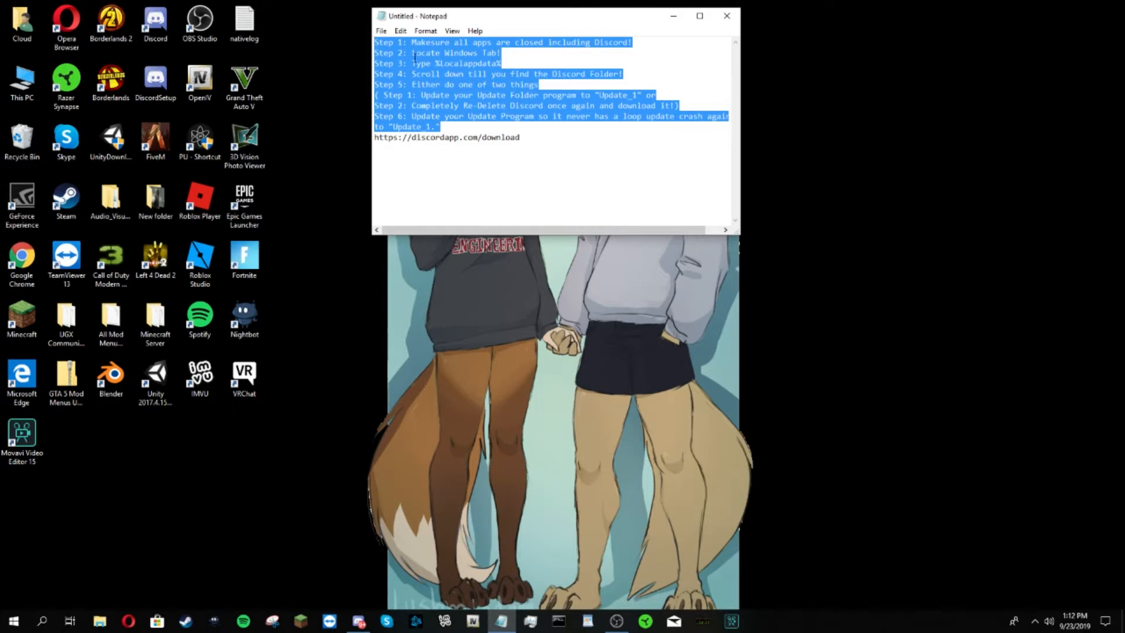
left_click(521, 137)
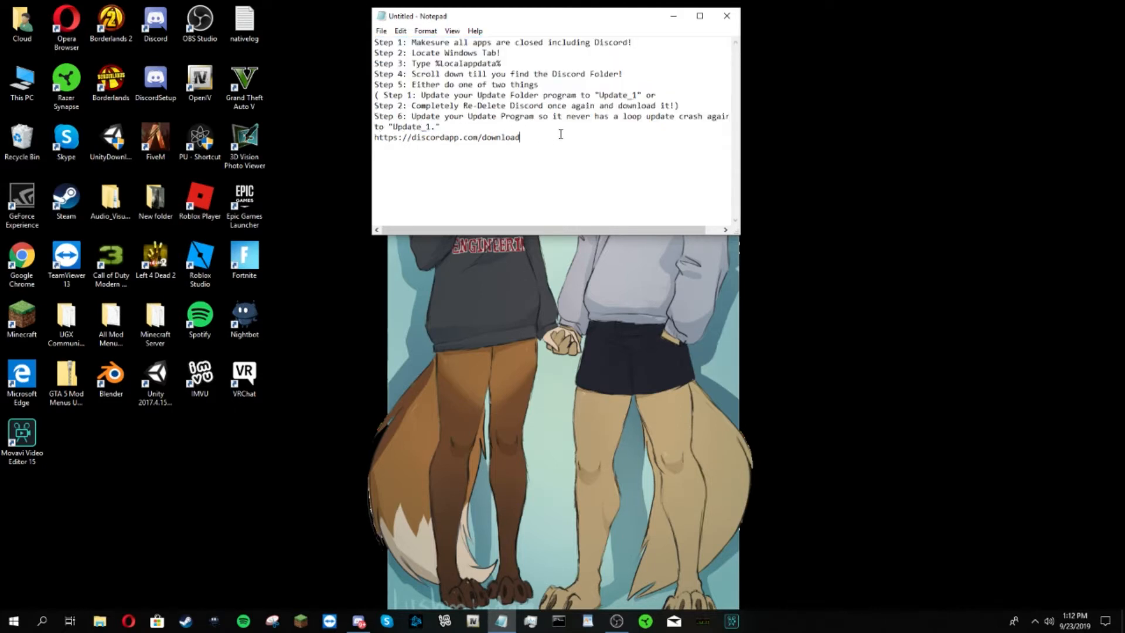
mouse_move(573, 121)
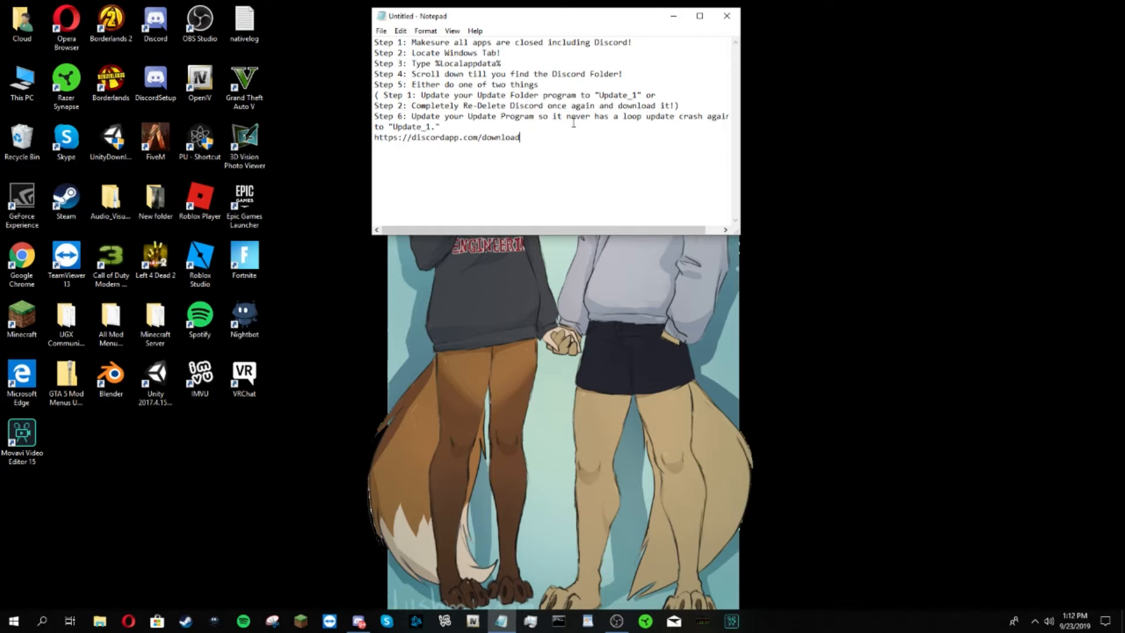
mouse_move(594, 279)
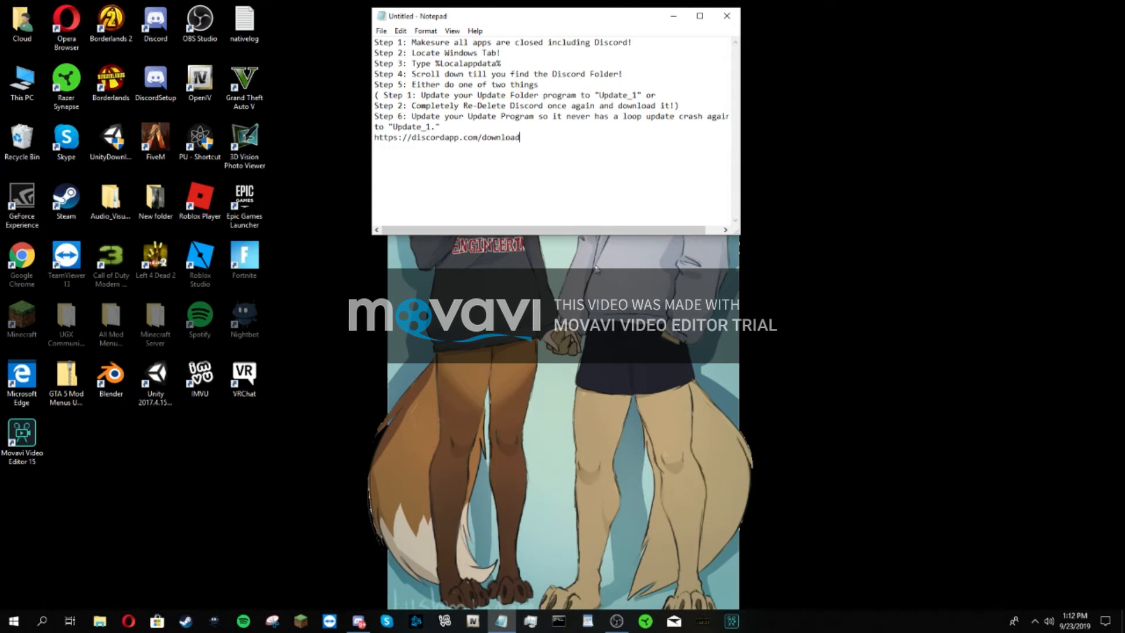
mouse_move(591, 270)
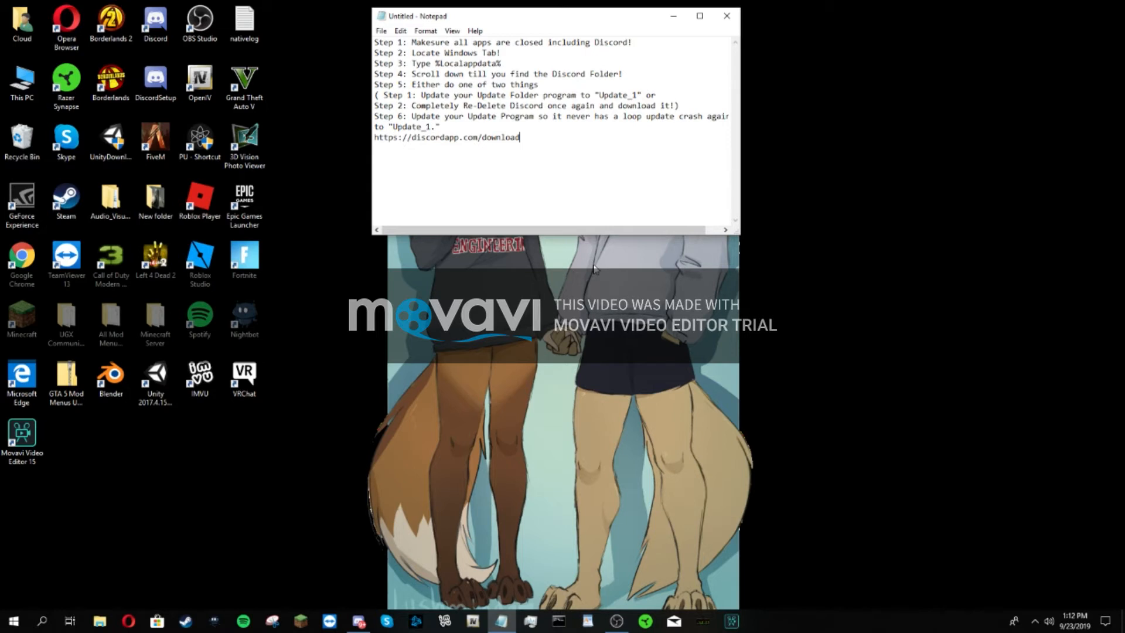
mouse_move(594, 269)
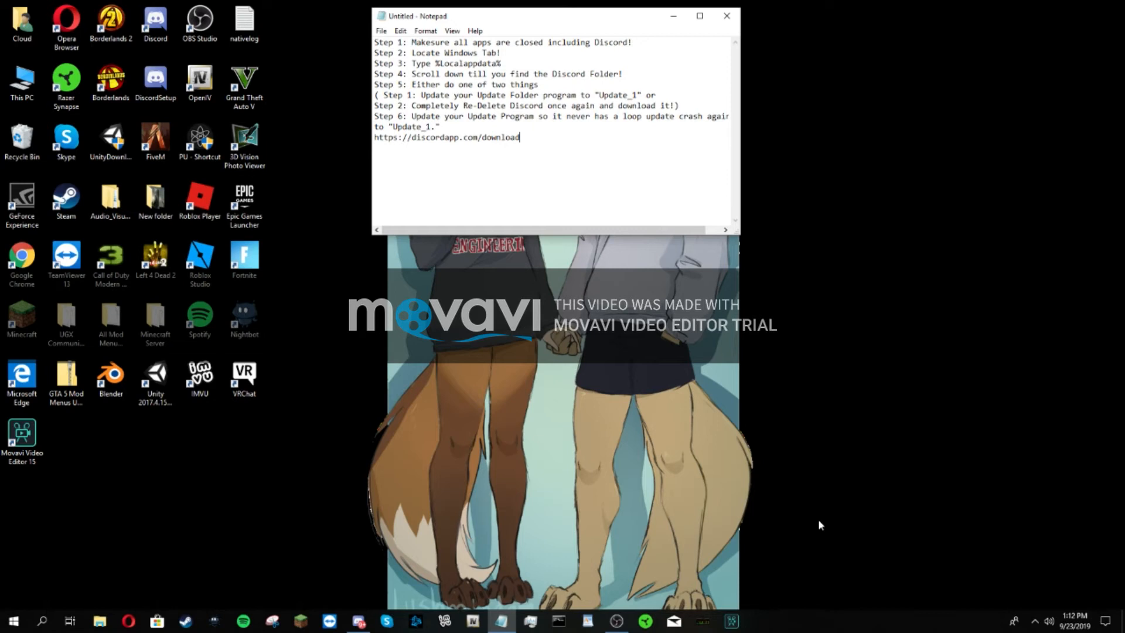
mouse_move(815, 542)
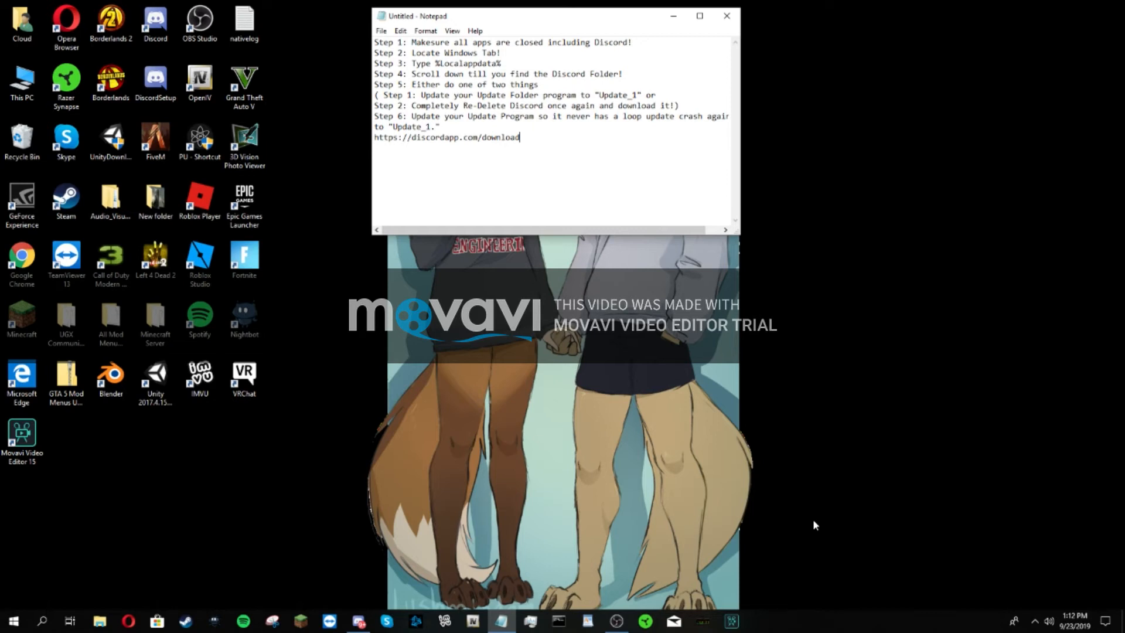
mouse_move(762, 599)
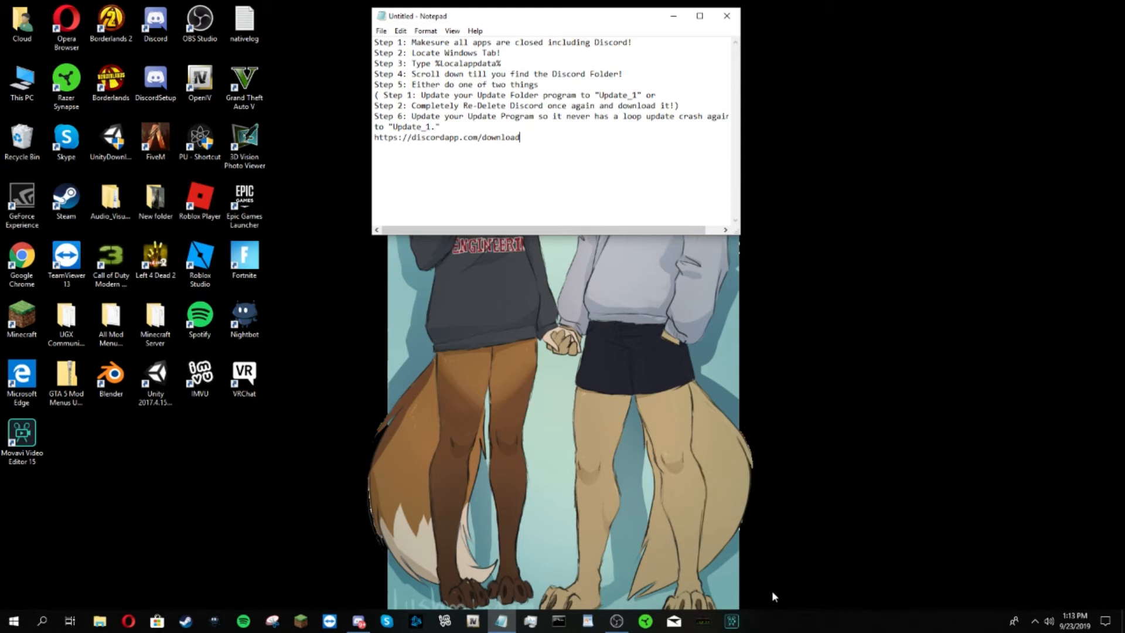
mouse_move(795, 589)
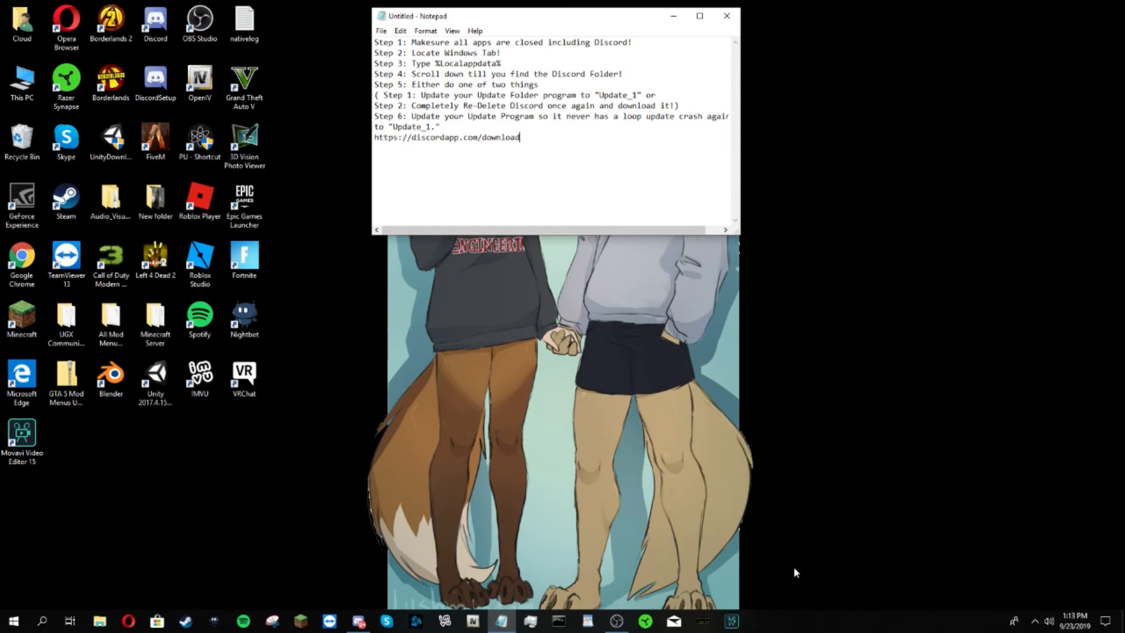